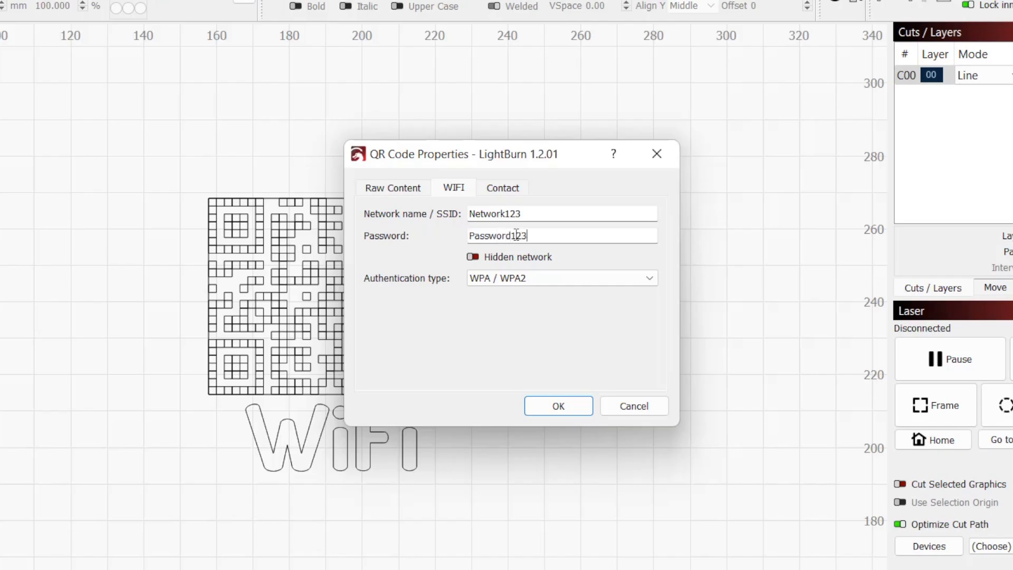
{"action": "mouse_move", "coordinate": [567, 332]}
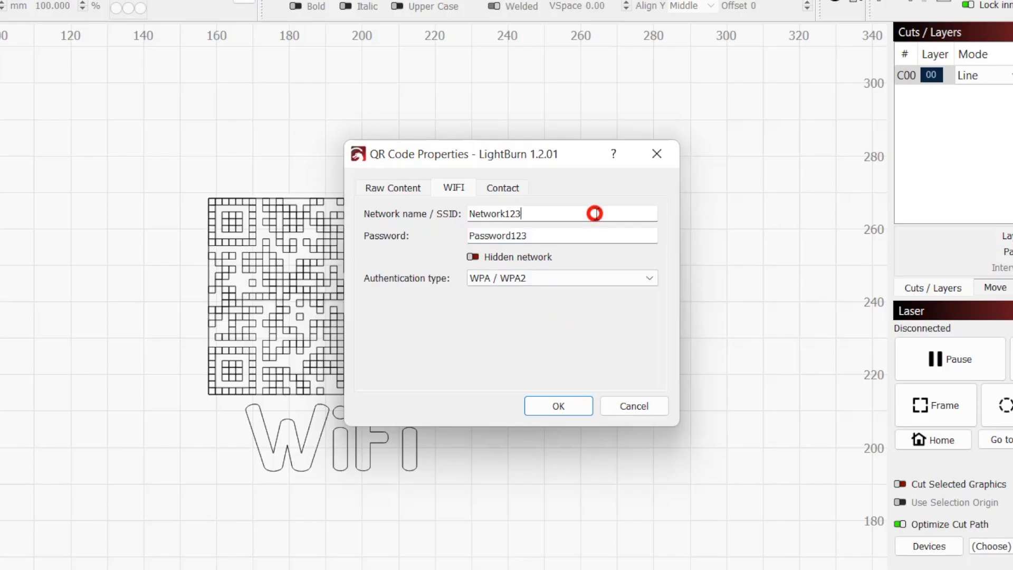
{"action": "mouse_move", "coordinate": [562, 185]}
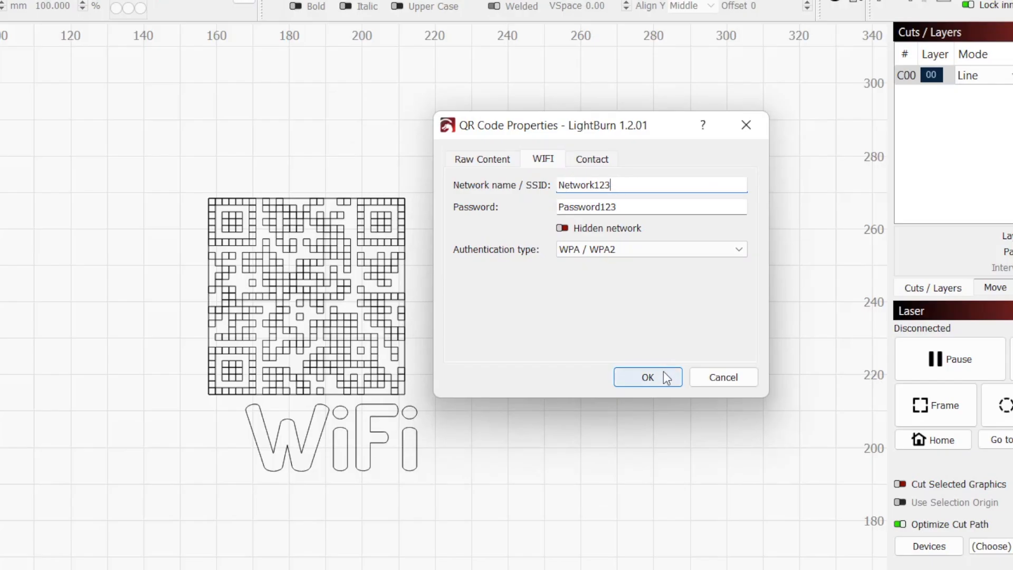
{"action": "left_click", "coordinate": [647, 378]}
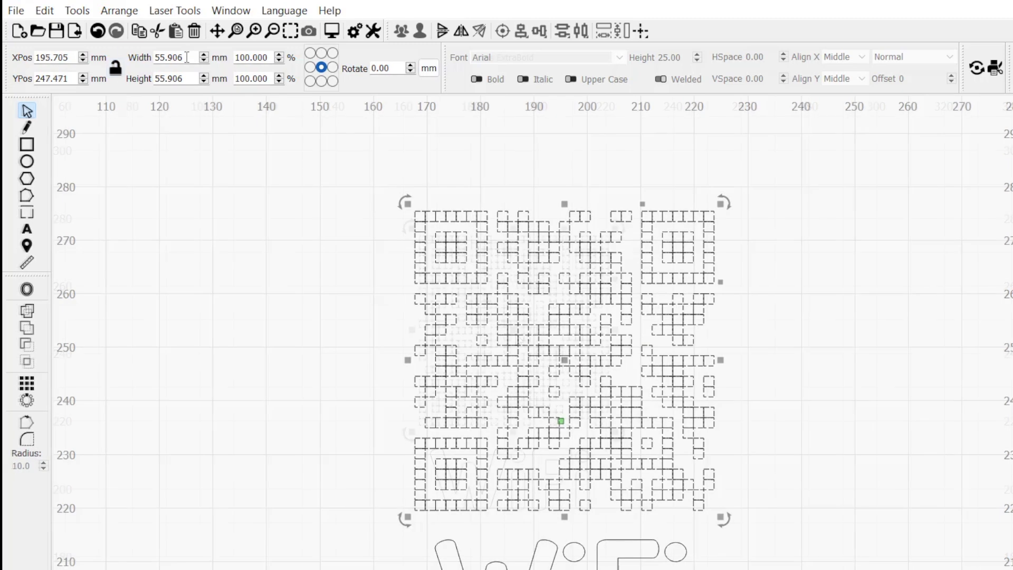
Set the QR code's width and height to 56 mm in the numeric edit fields.
{"action": "triple_click", "coordinate": [170, 57]}
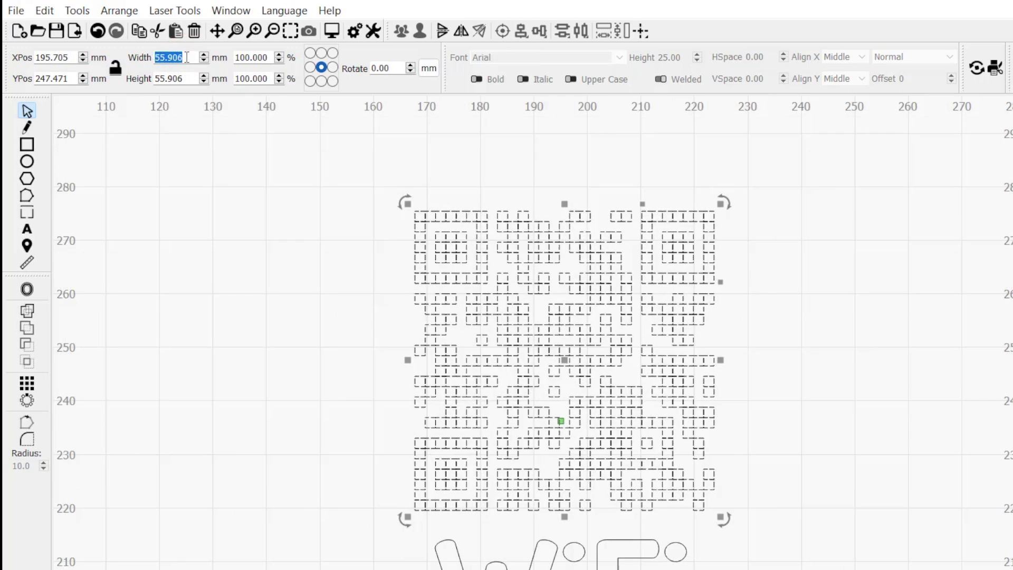
{"action": "type", "text": "56"}
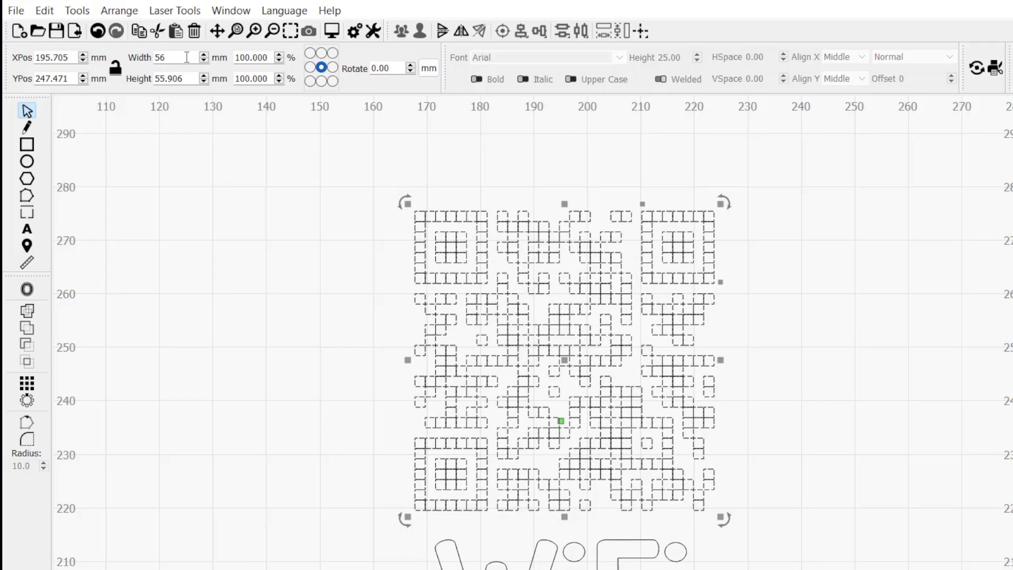
{"action": "key", "text": "Return"}
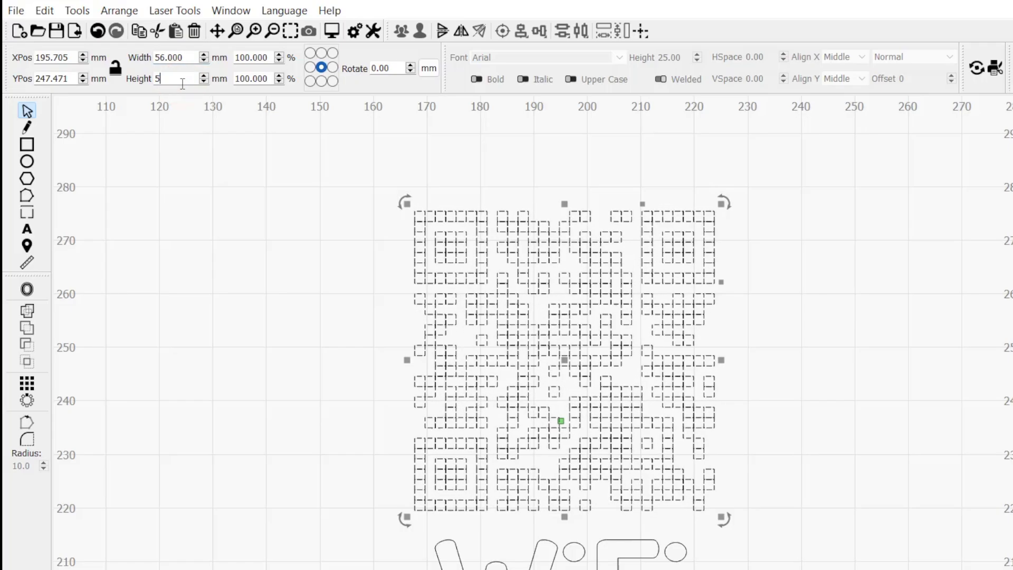
{"action": "type", "text": "6"}
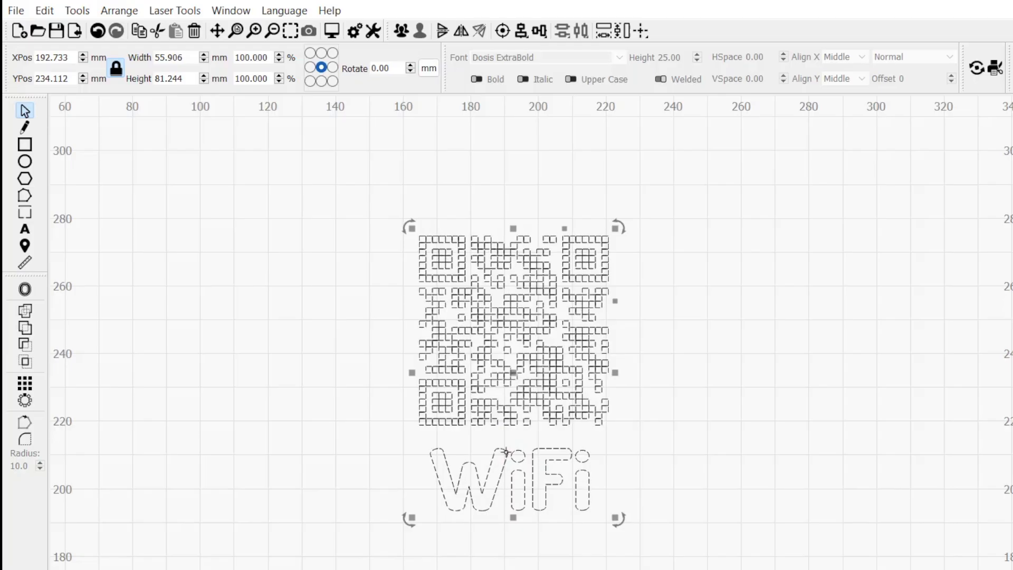
{"action": "mouse_move", "coordinate": [502, 31]}
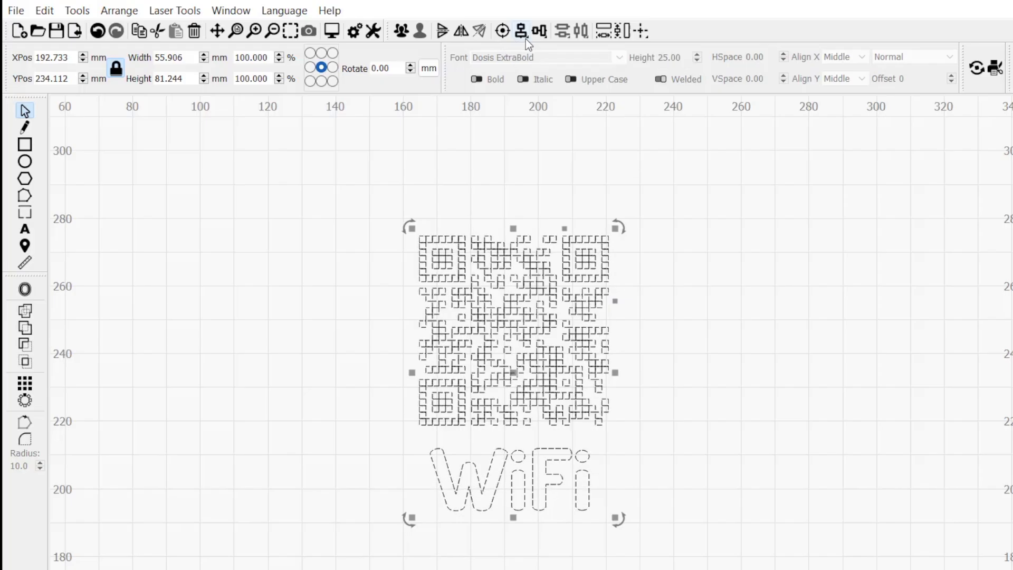
Align the QR code and WiFi text on a shared vertical centre line, then preview.
{"action": "left_click", "coordinate": [522, 30]}
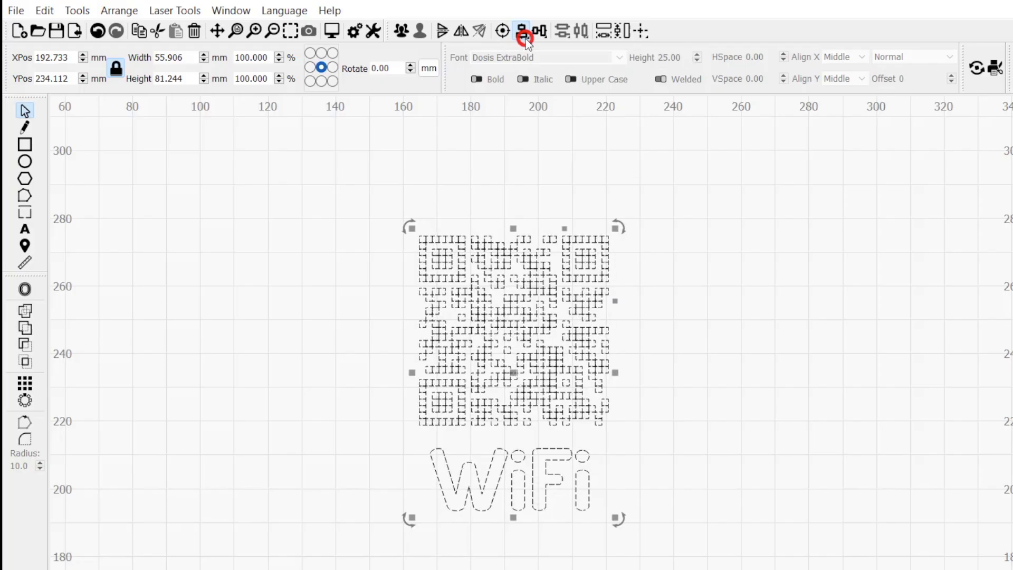
{"action": "left_click", "coordinate": [520, 31]}
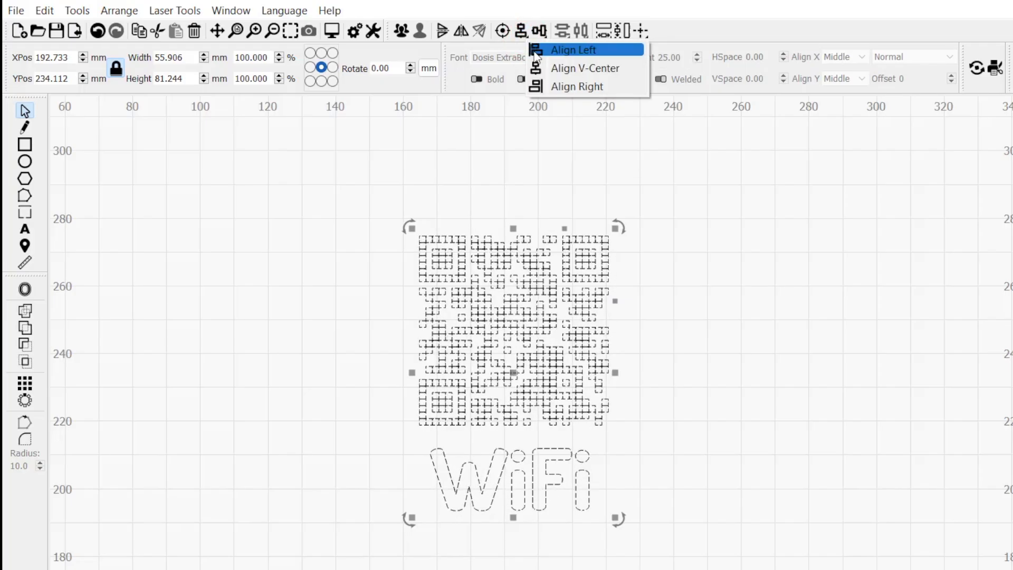
{"action": "mouse_move", "coordinate": [585, 68]}
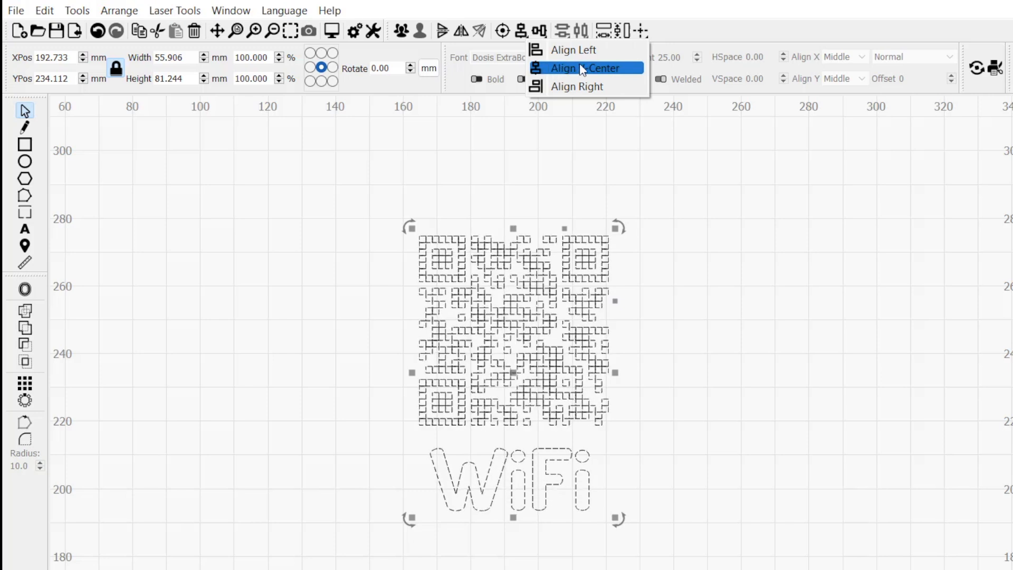
{"action": "left_click", "coordinate": [584, 67]}
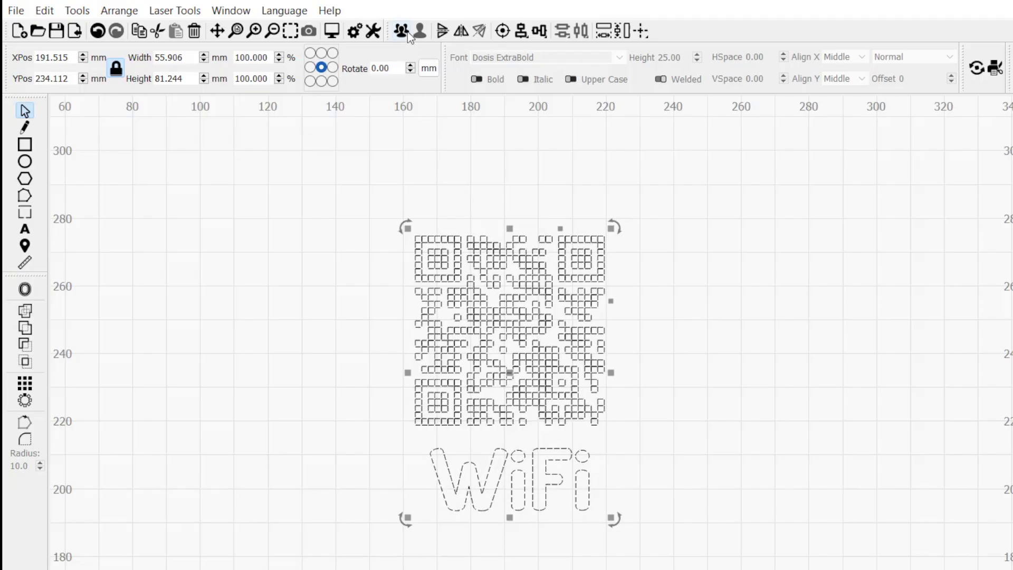
{"action": "left_click", "coordinate": [401, 30]}
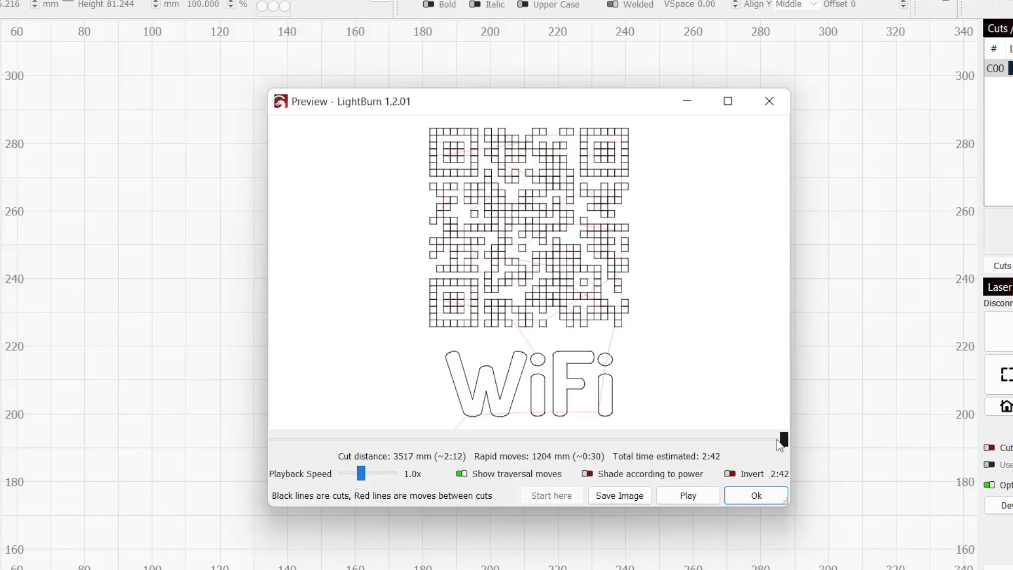
Change layer 00's mode from Line to Fill so the design engraves filled.
{"action": "left_click", "coordinate": [755, 495]}
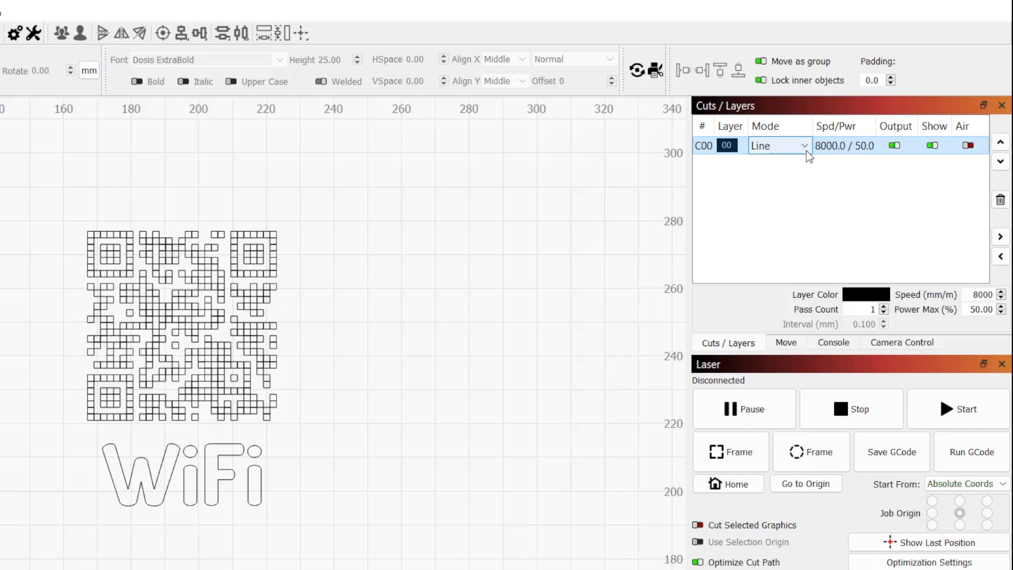
{"action": "left_click", "coordinate": [804, 146]}
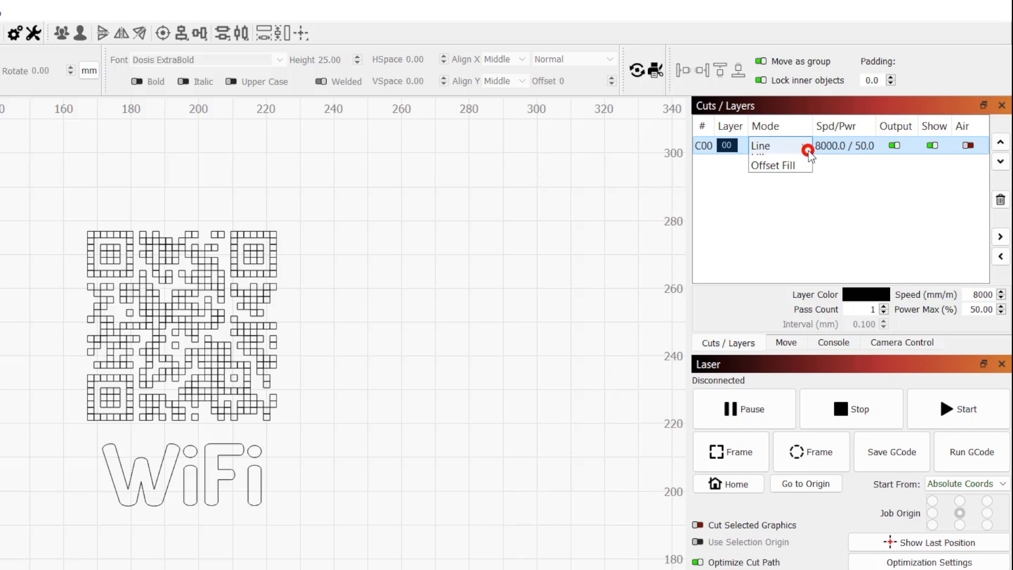
{"action": "left_click", "coordinate": [763, 145]}
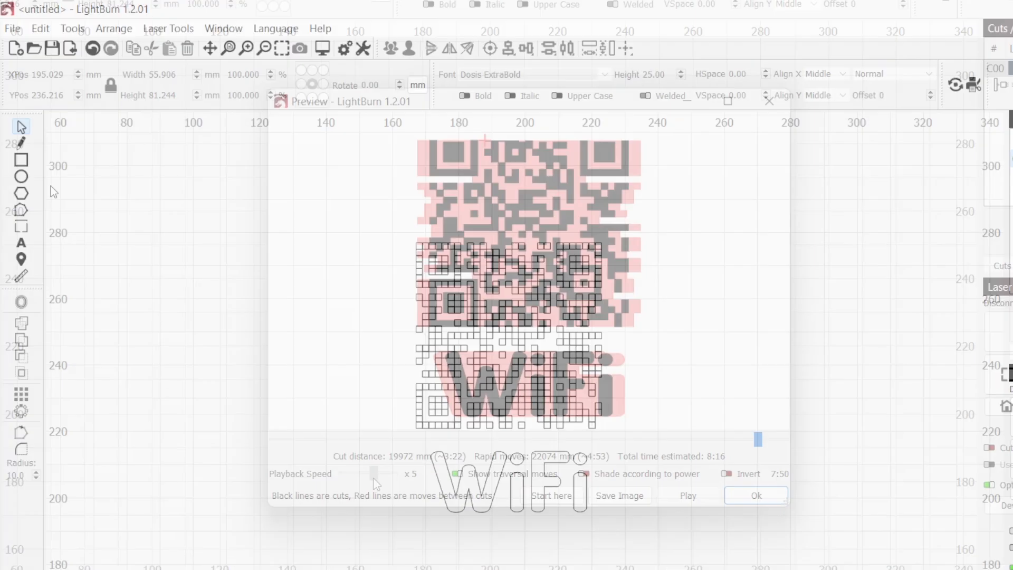
Draw a ~110 mm circle and centre it on the QR code and text.
{"action": "left_click", "coordinate": [755, 496]}
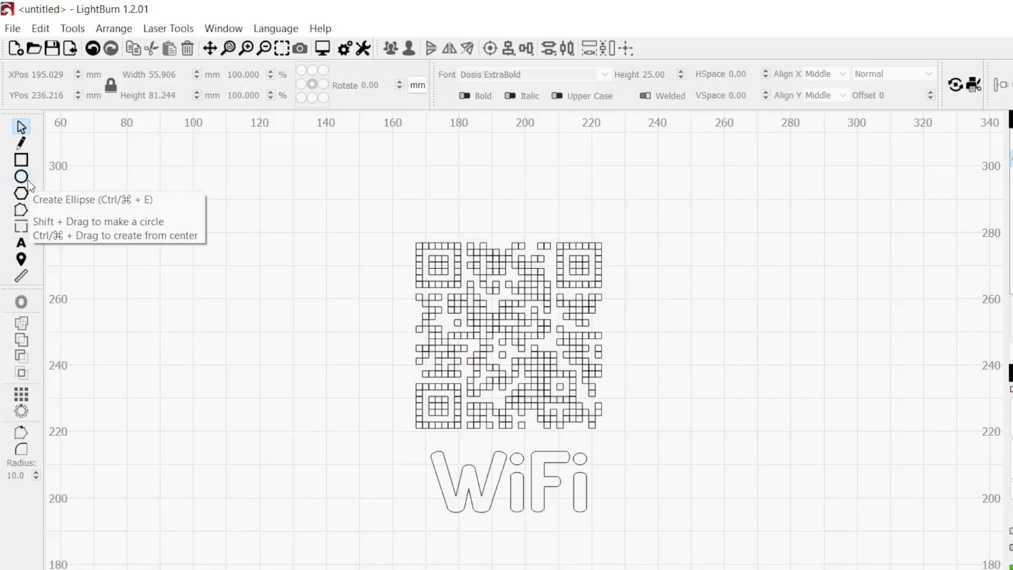
{"action": "left_click", "coordinate": [21, 177]}
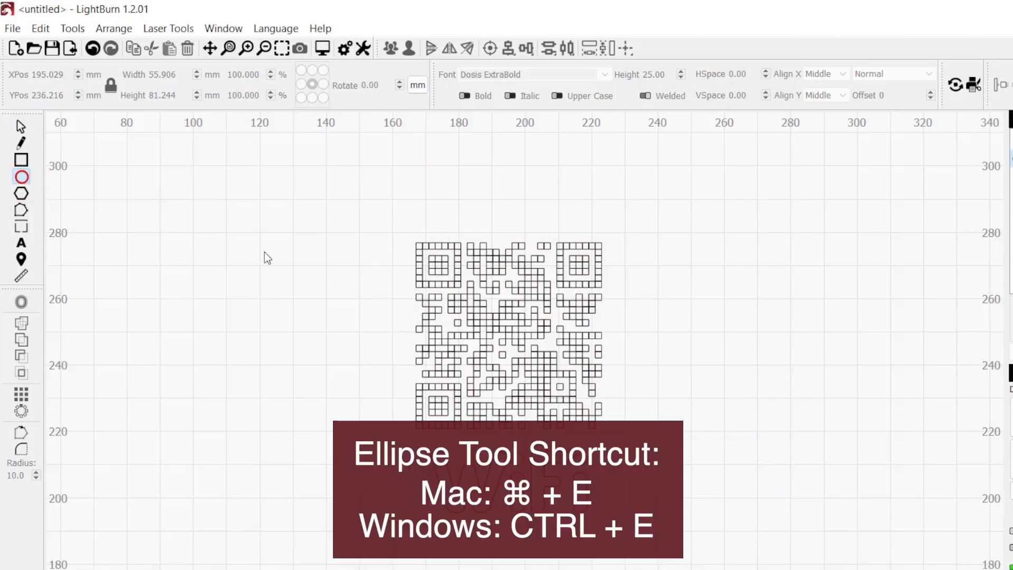
{"action": "mouse_move", "coordinate": [329, 231]}
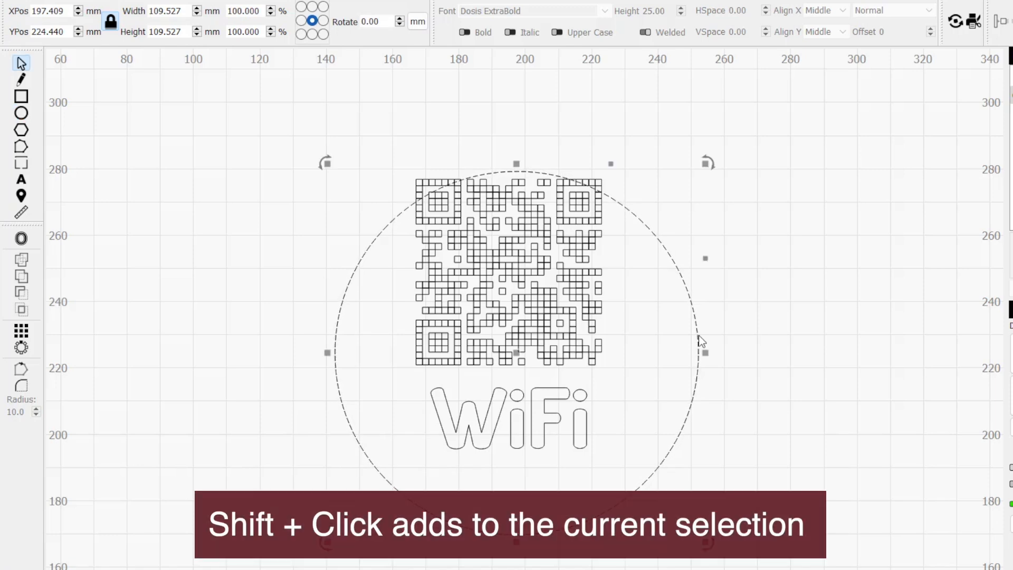
{"action": "left_click", "coordinate": [508, 271]}
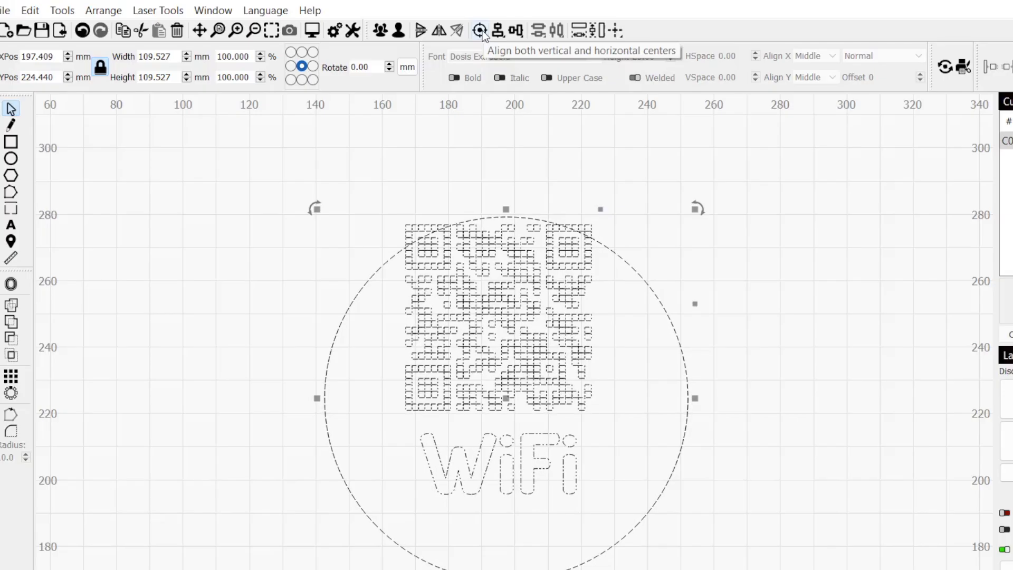
{"action": "left_click", "coordinate": [479, 31]}
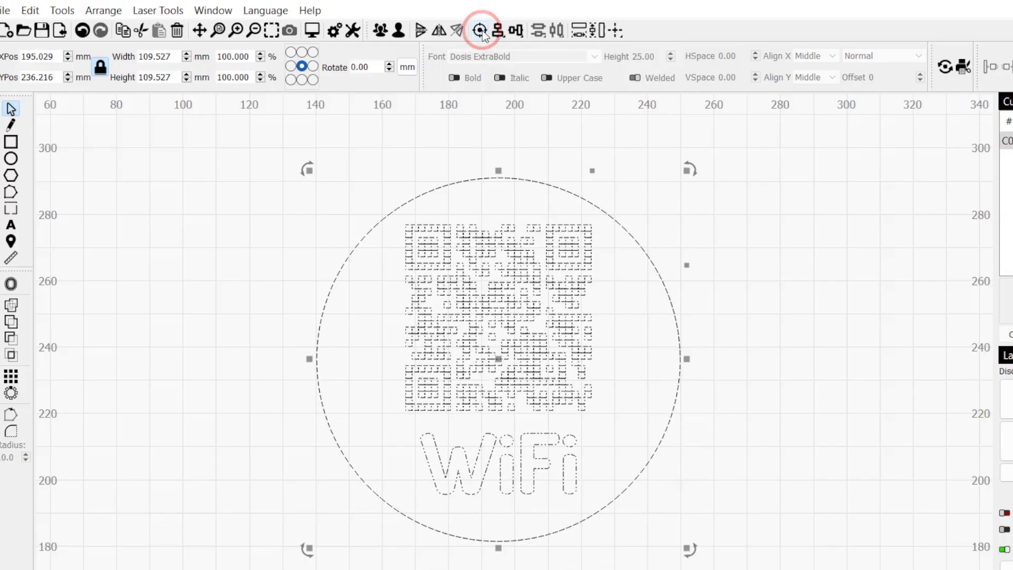
{"action": "left_click", "coordinate": [480, 30]}
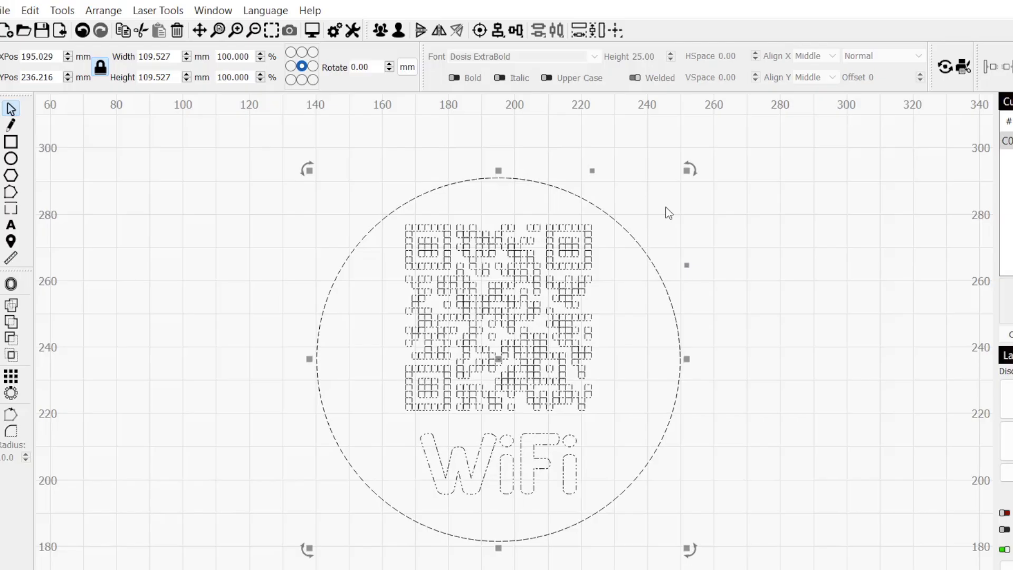
{"action": "left_click", "coordinate": [826, 255]}
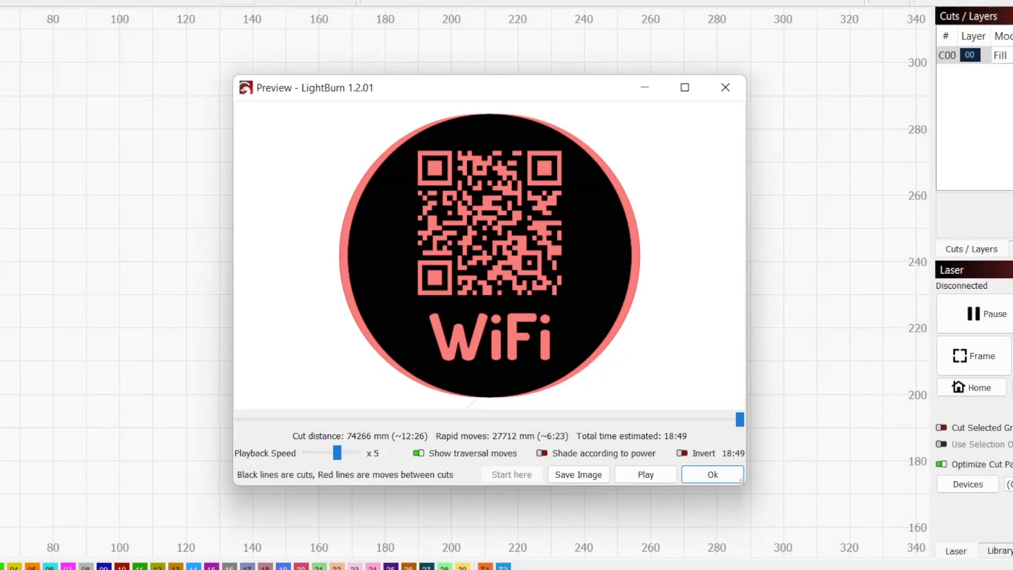
{"action": "mouse_move", "coordinate": [378, 145]}
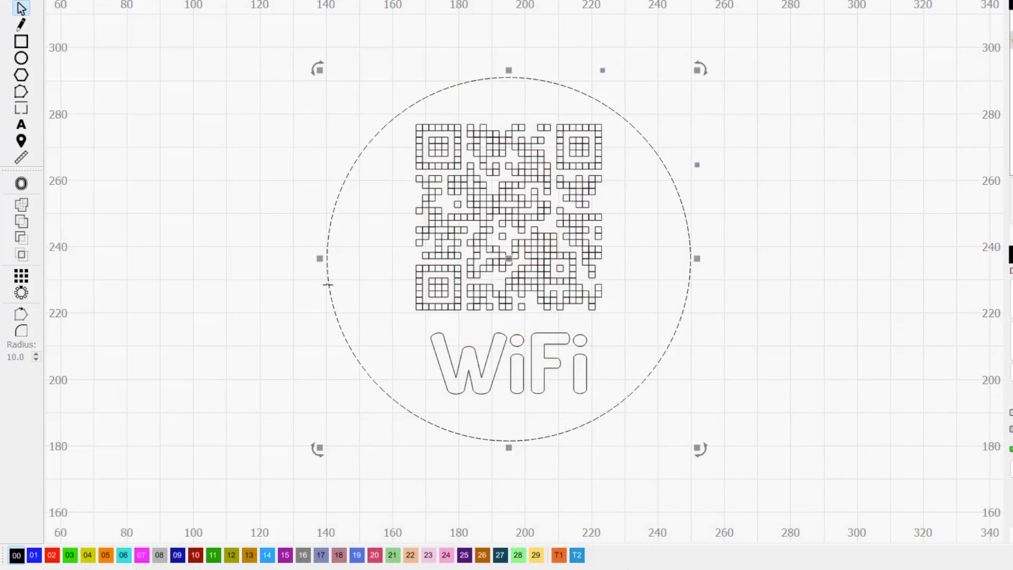
{"action": "mouse_move", "coordinate": [92, 505]}
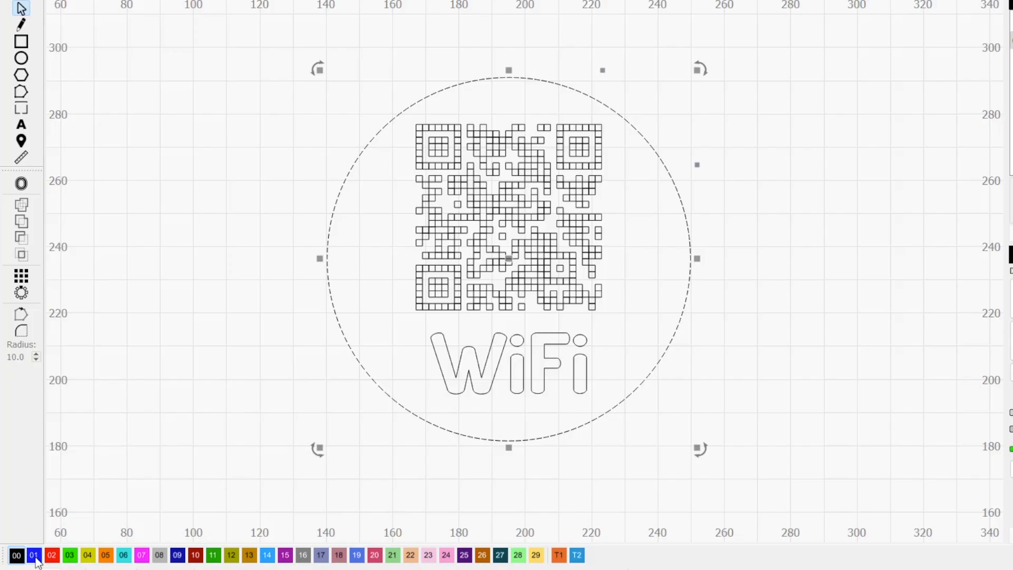
Move the circle to layer 01 as a line cut at 8000 speed and 50% power.
{"action": "left_click", "coordinate": [34, 555]}
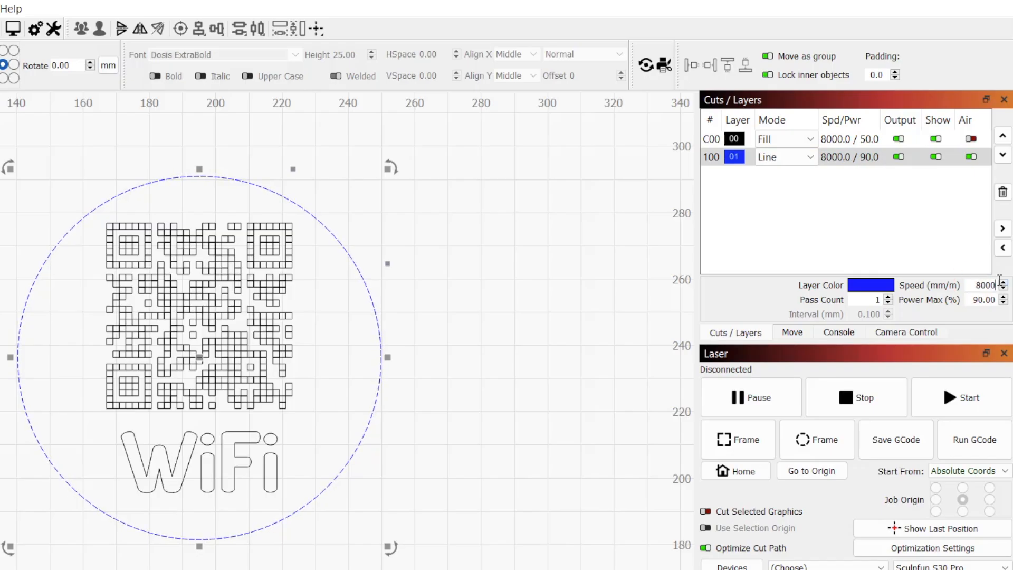
{"action": "triple_click", "coordinate": [982, 298]}
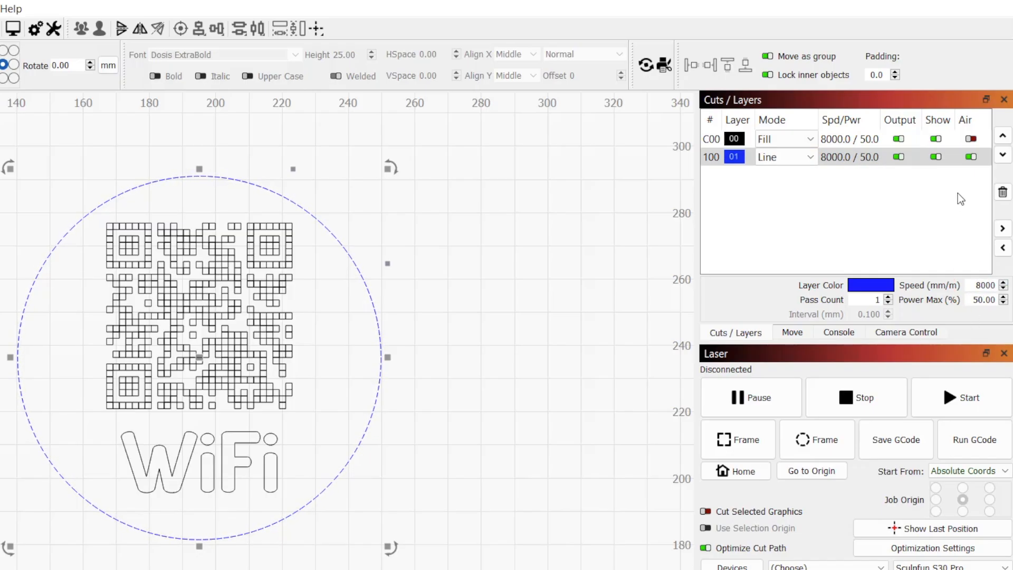
{"action": "left_click", "coordinate": [971, 156]}
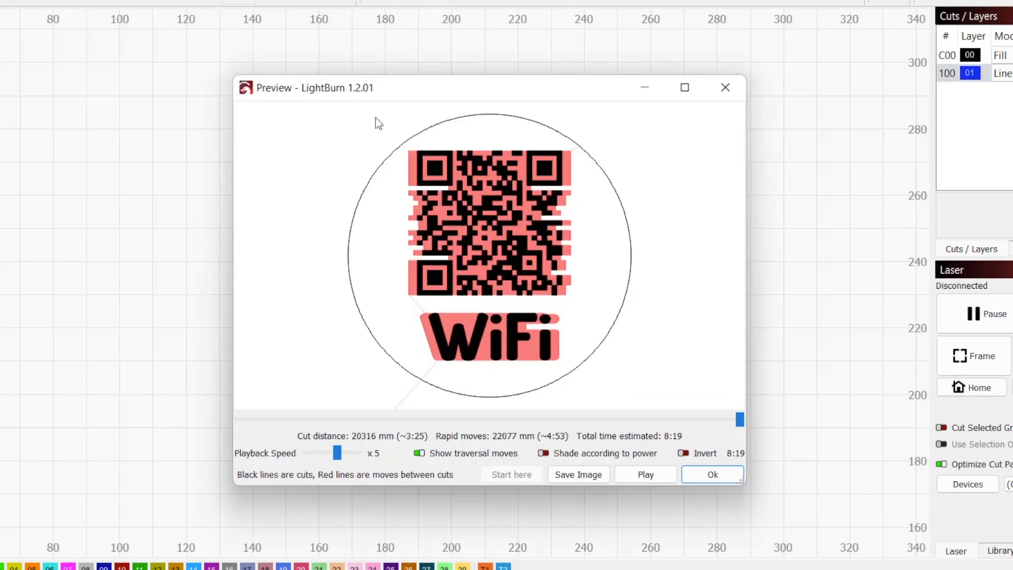
{"action": "mouse_move", "coordinate": [559, 347]}
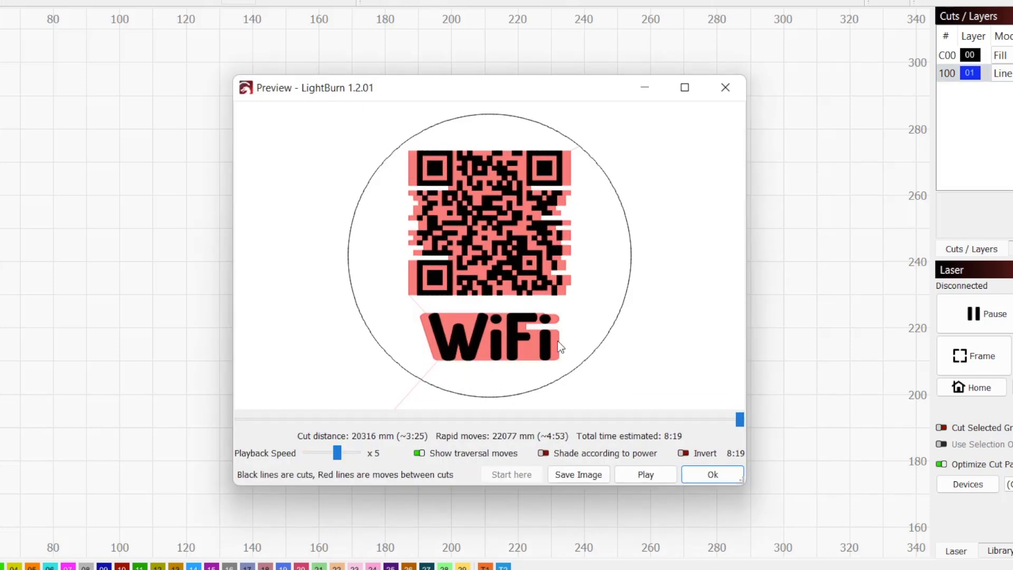
{"action": "left_click", "coordinate": [713, 474]}
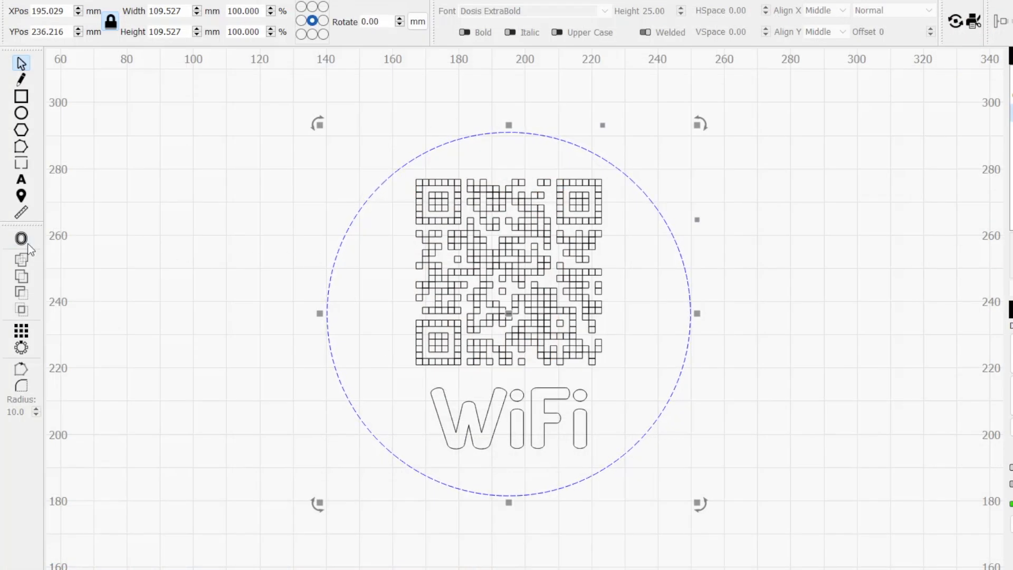
{"action": "mouse_move", "coordinate": [22, 240]}
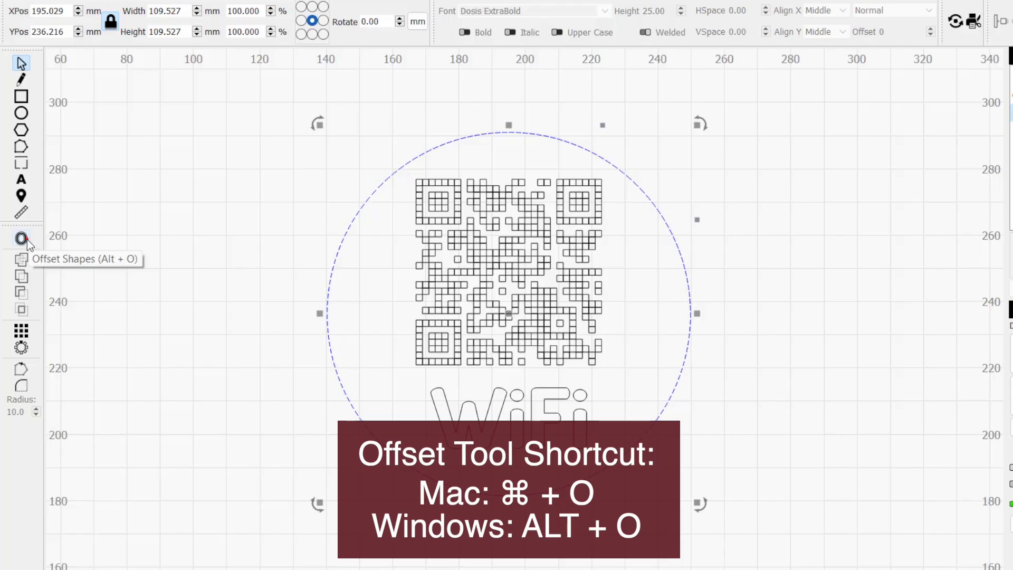
Create an outward, round-cornered offset of 4.00 mm around the outer circle.
{"action": "left_click", "coordinate": [22, 237]}
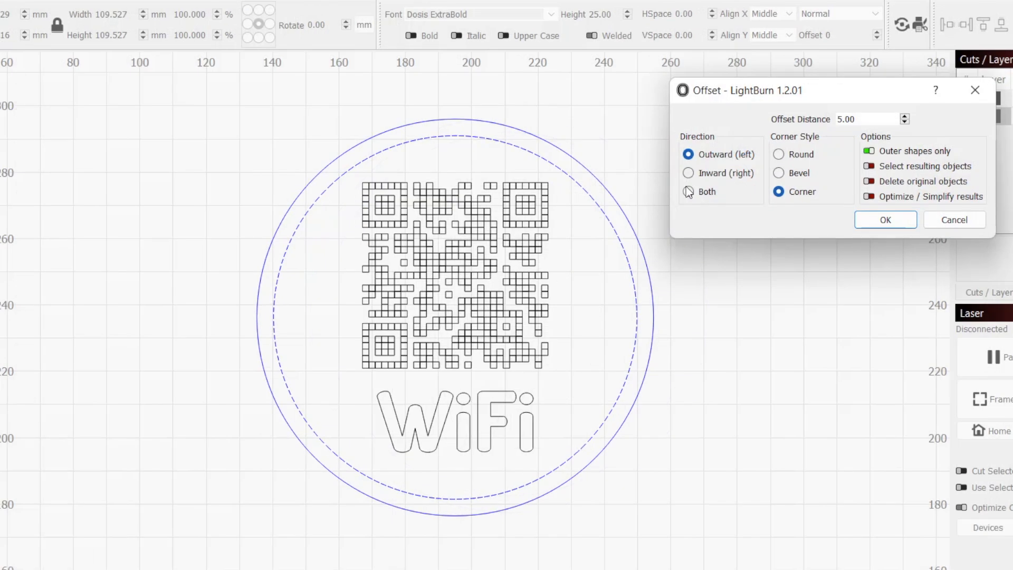
{"action": "left_click", "coordinate": [688, 192]}
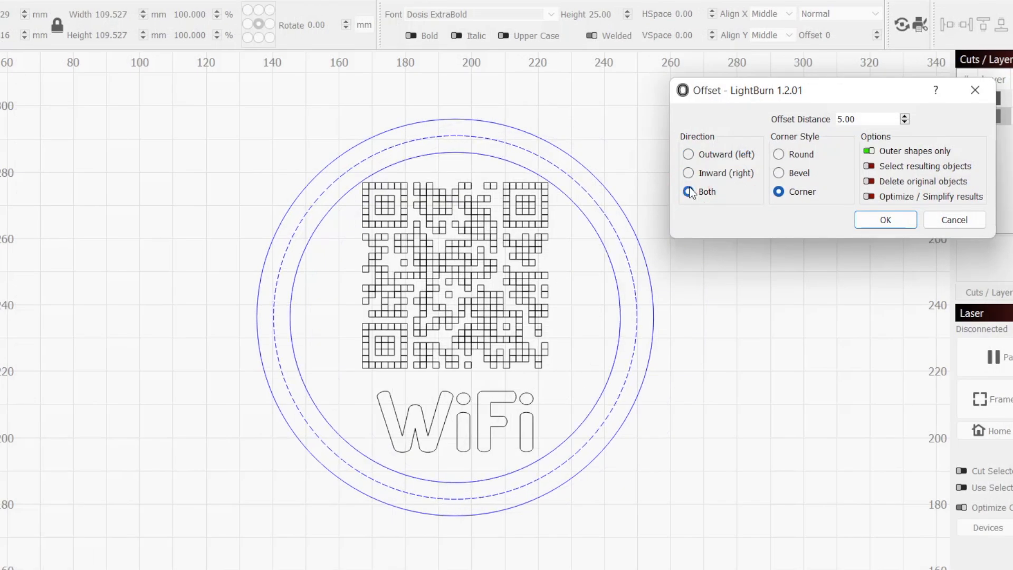
{"action": "left_click", "coordinate": [778, 172]}
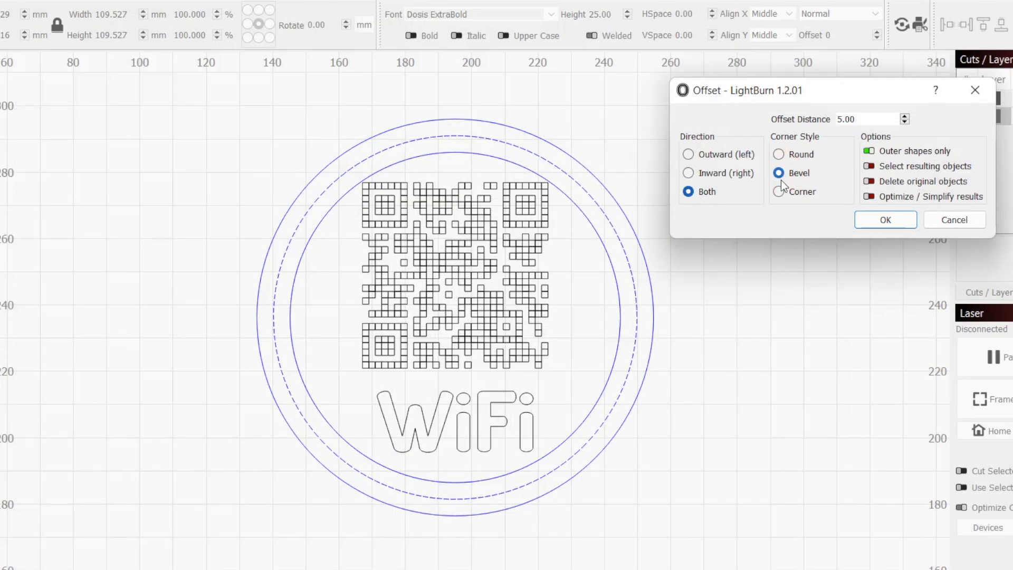
{"action": "left_click", "coordinate": [779, 191]}
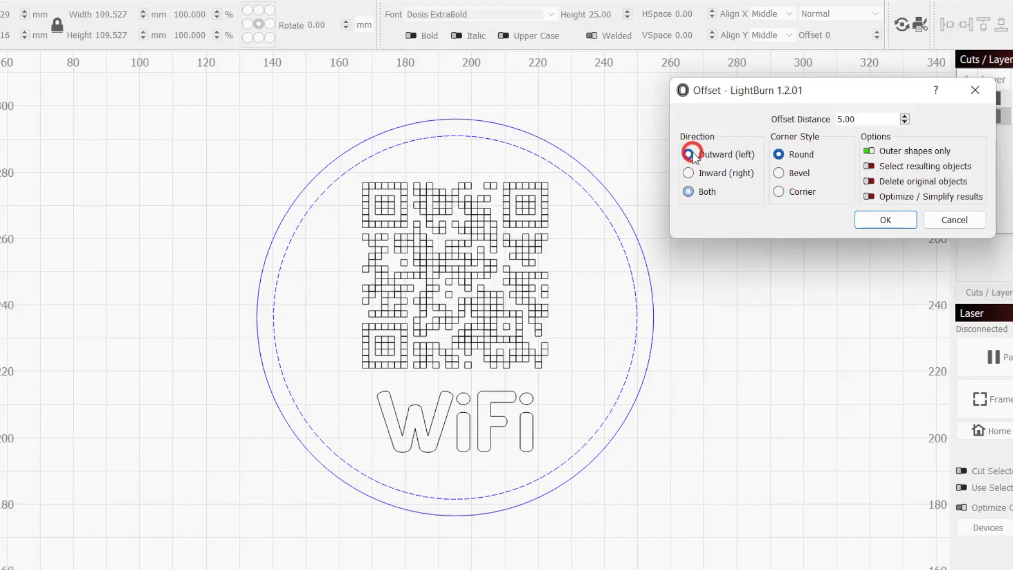
{"action": "left_click", "coordinate": [906, 122]}
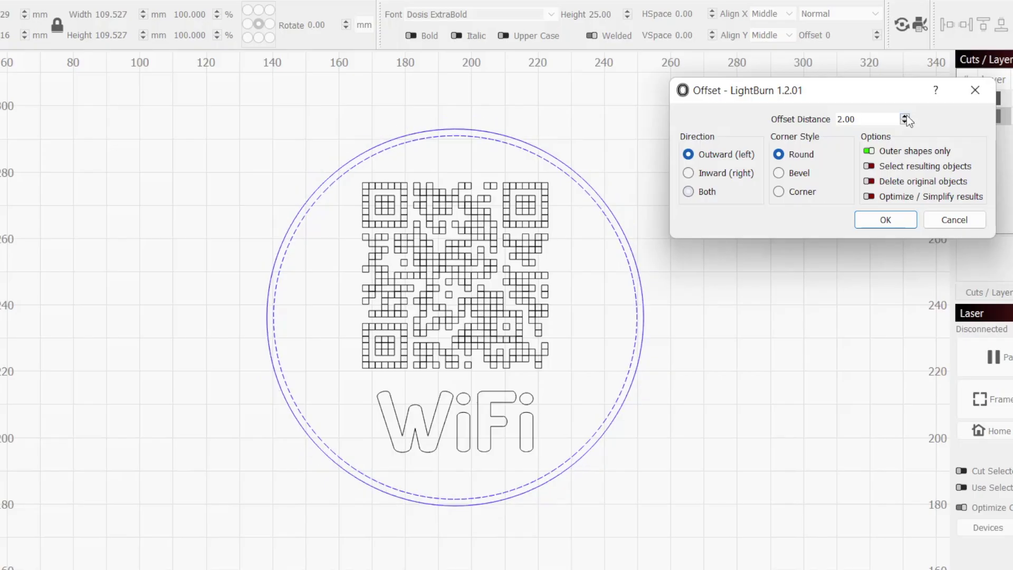
{"action": "left_click", "coordinate": [905, 116]}
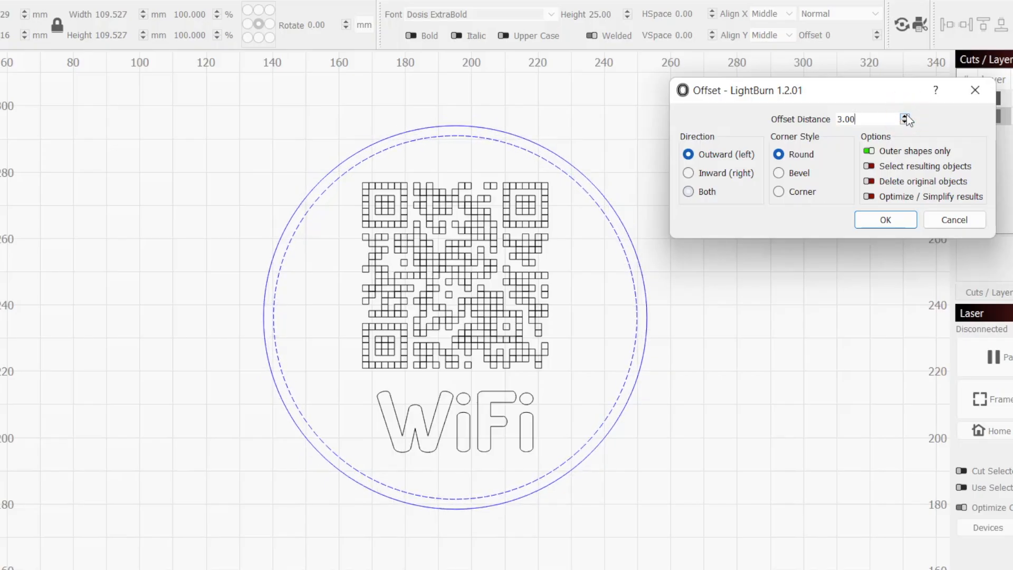
{"action": "left_click", "coordinate": [906, 116]}
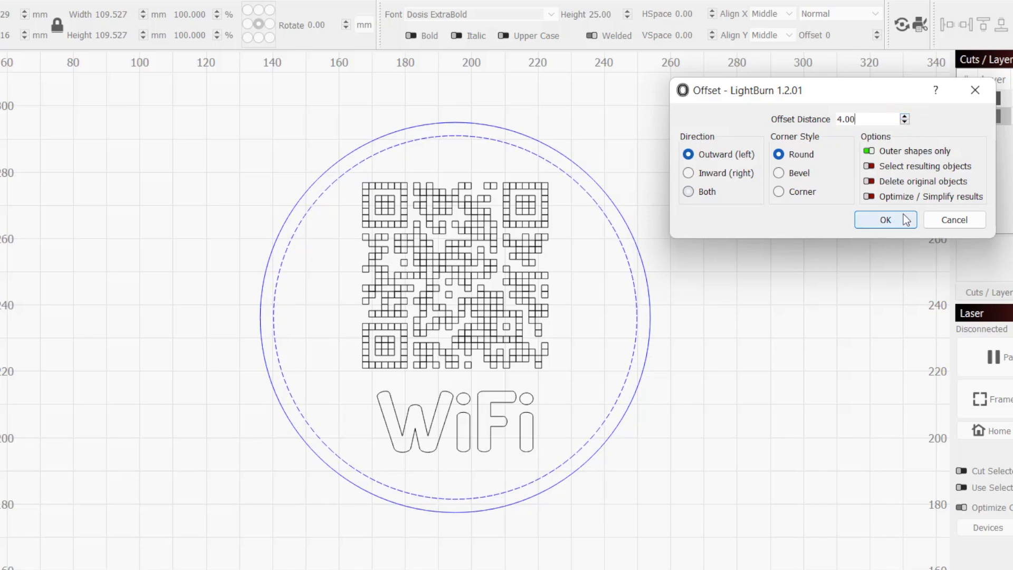
{"action": "left_click", "coordinate": [886, 220]}
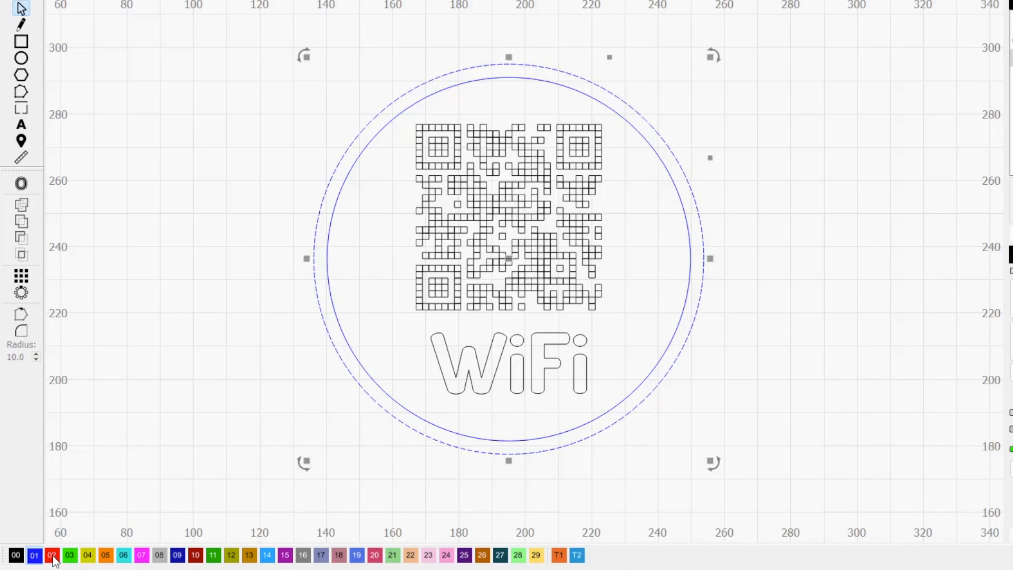
Assign the offset circle to red layer 02 as a line at 300 speed, 80% power, air on.
{"action": "left_click", "coordinate": [52, 555]}
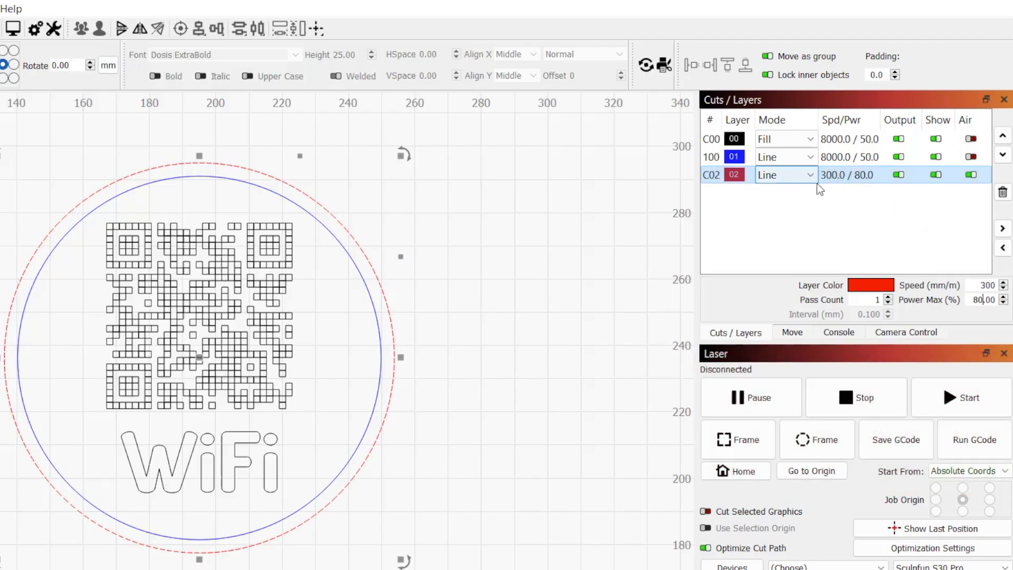
{"action": "left_click", "coordinate": [970, 174]}
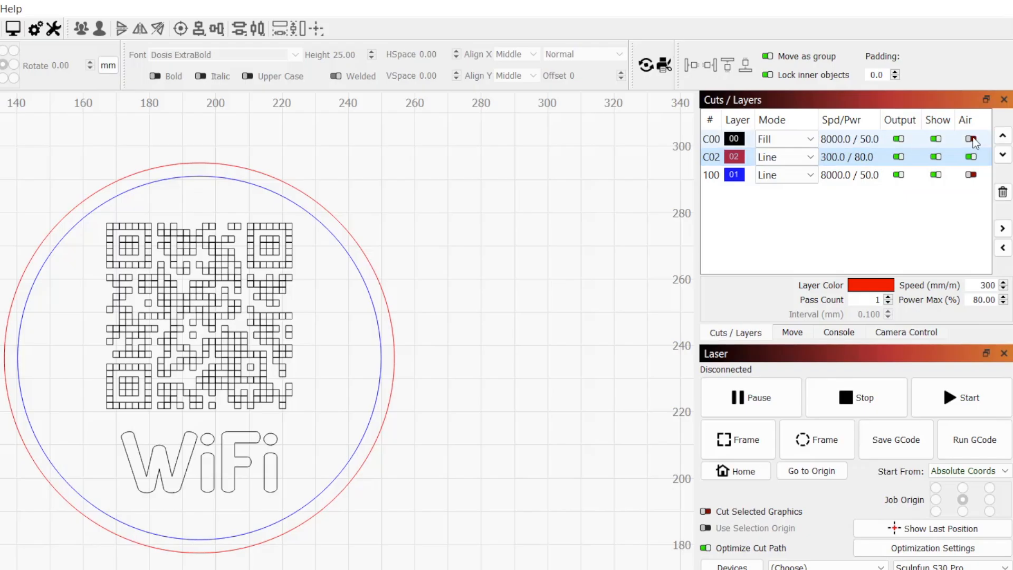
{"action": "left_click", "coordinate": [1003, 154]}
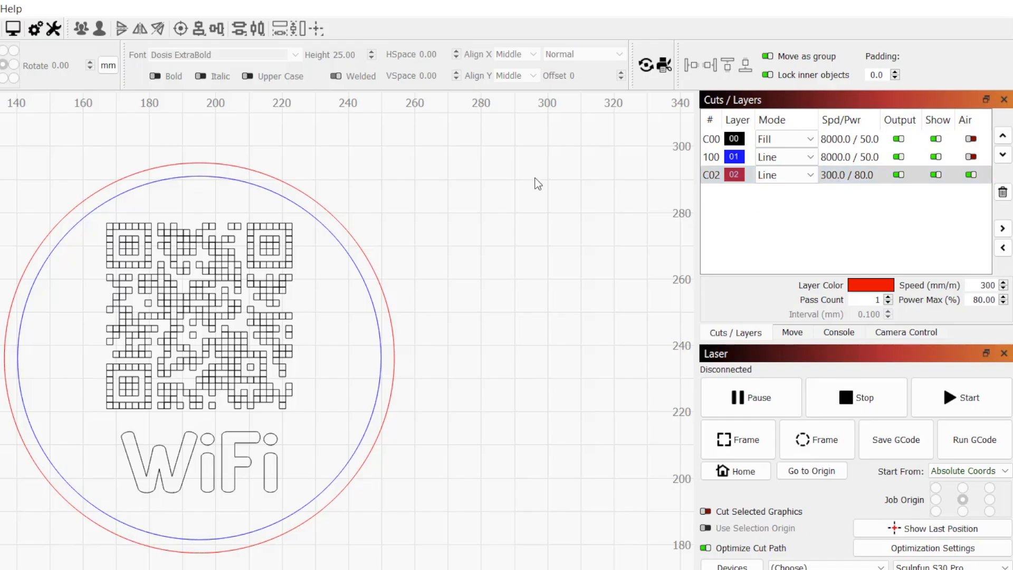
{"action": "mouse_move", "coordinate": [69, 68]}
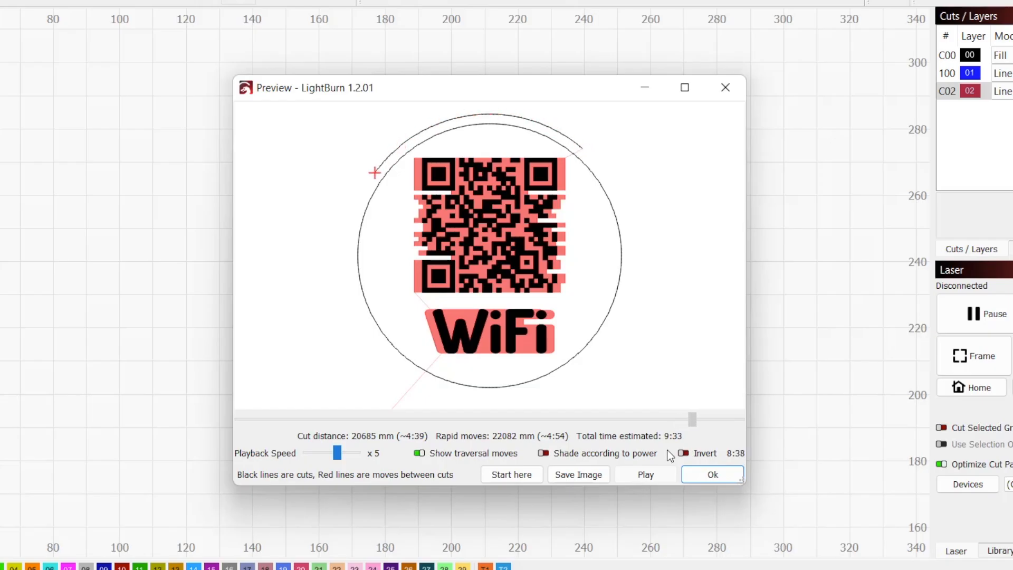
Review the job preview with its estimated total time of about 9:33.
{"action": "left_click", "coordinate": [712, 474]}
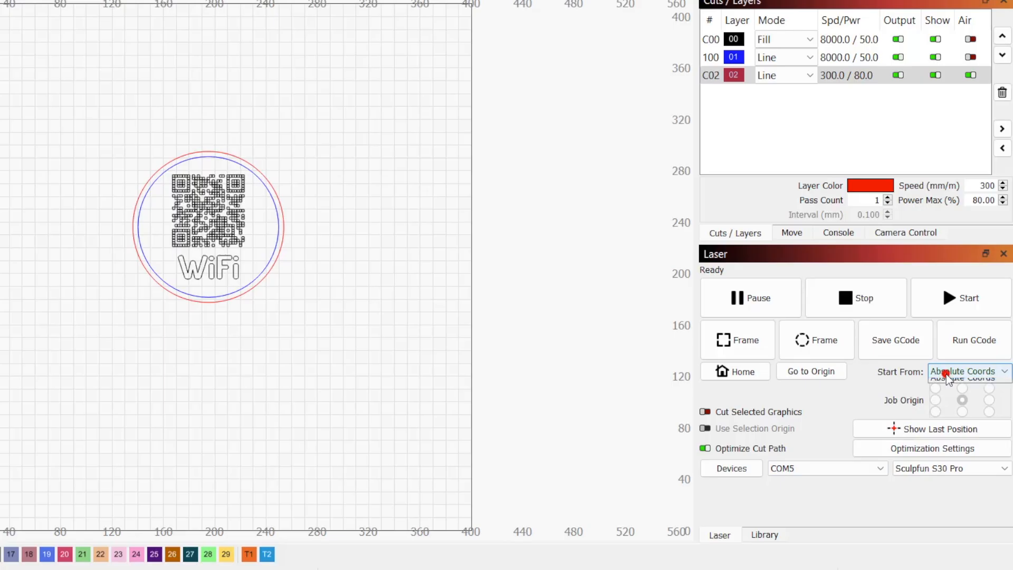
Set Start From to Current Position in the Laser window.
{"action": "left_click", "coordinate": [966, 371]}
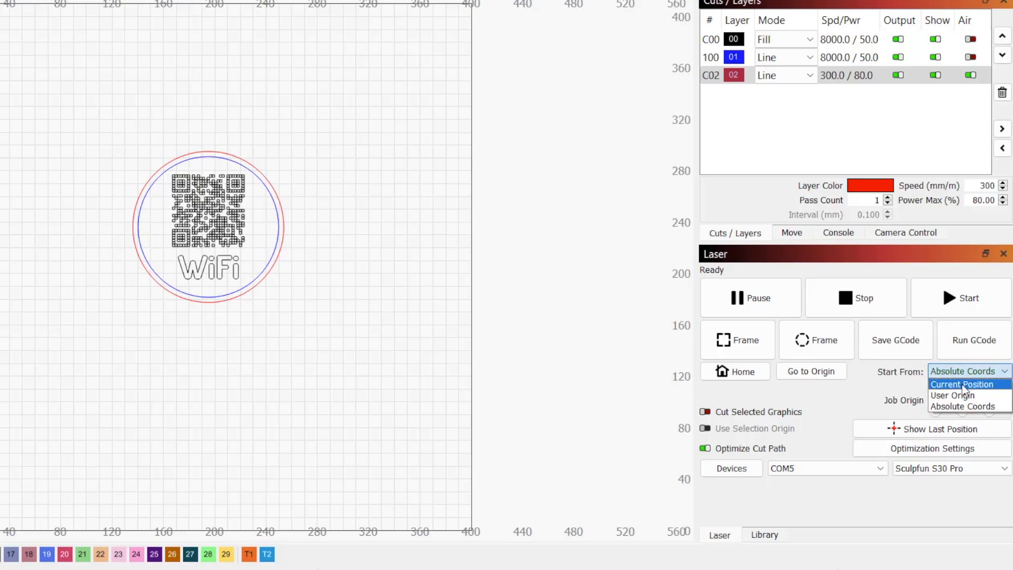
{"action": "left_click", "coordinate": [963, 384]}
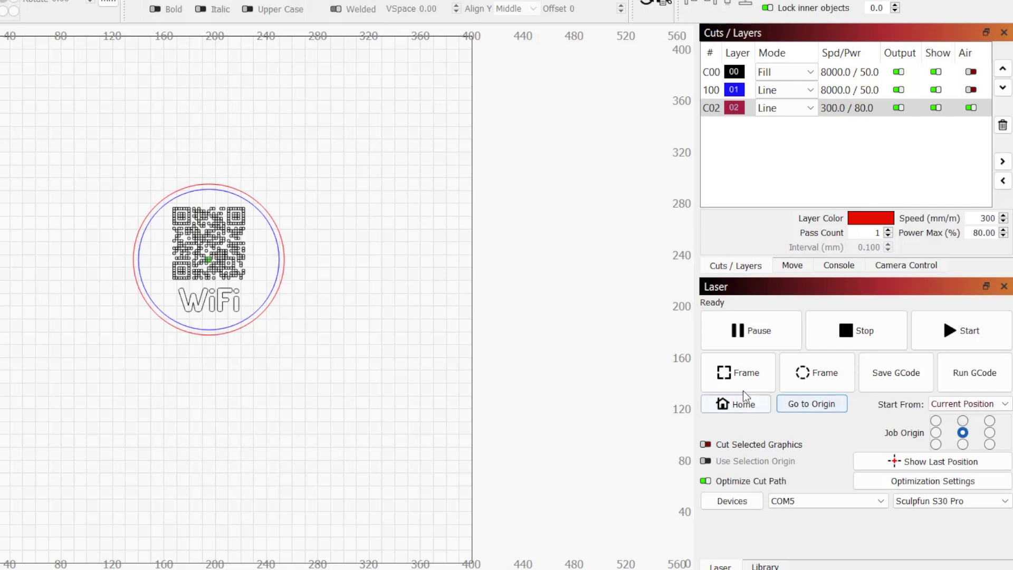
{"action": "mouse_move", "coordinate": [738, 373]}
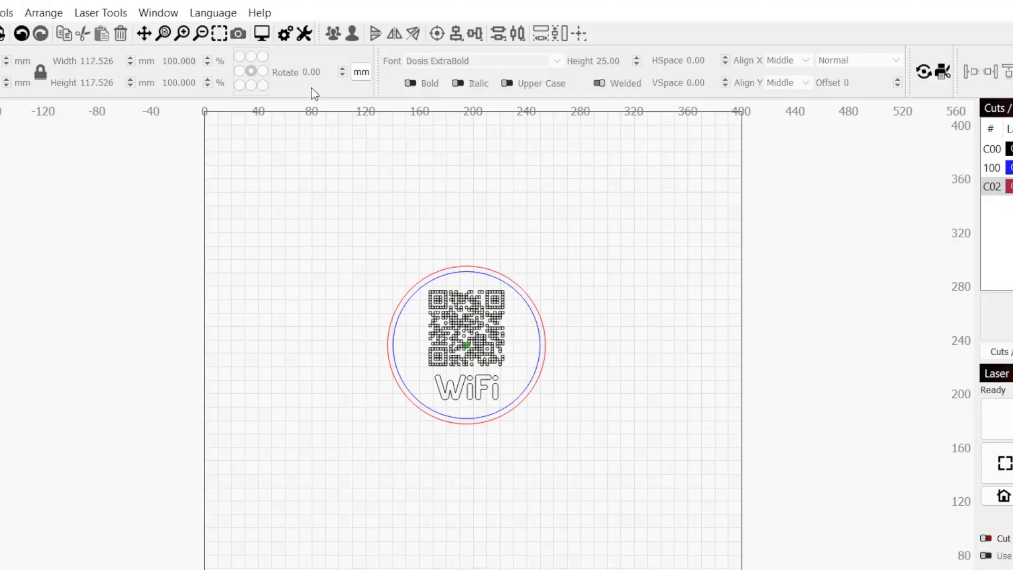
{"action": "mouse_move", "coordinate": [304, 34]}
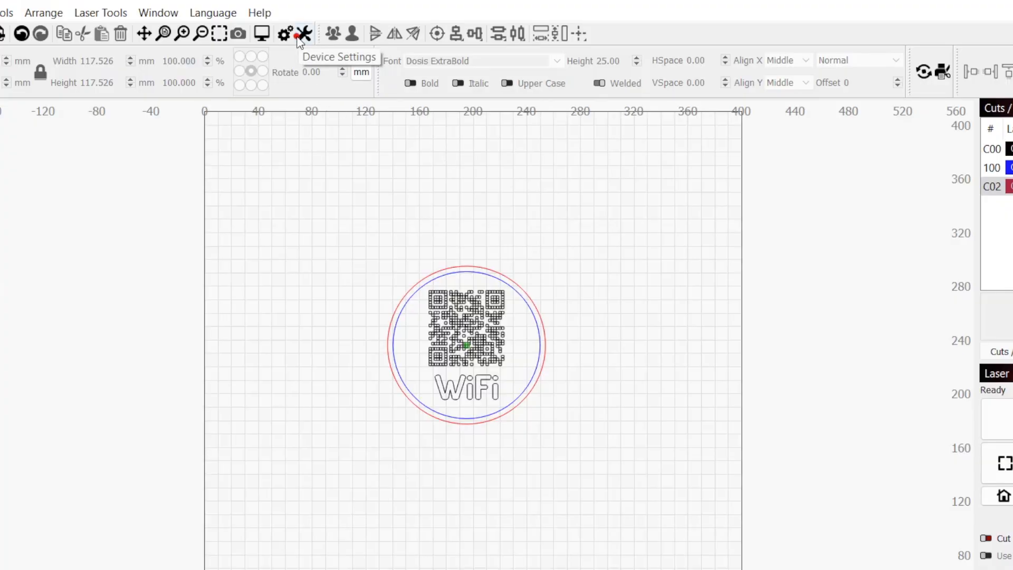
Enable the laser fire button and laser-on-when-framing in Device Settings for the S30 Pro.
{"action": "left_click", "coordinate": [304, 34]}
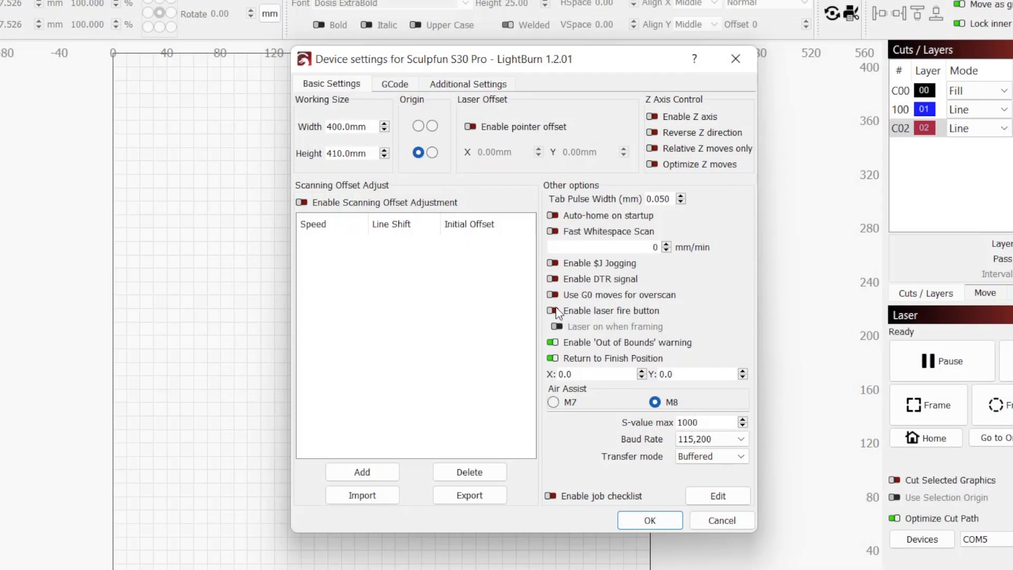
{"action": "left_click", "coordinate": [551, 310]}
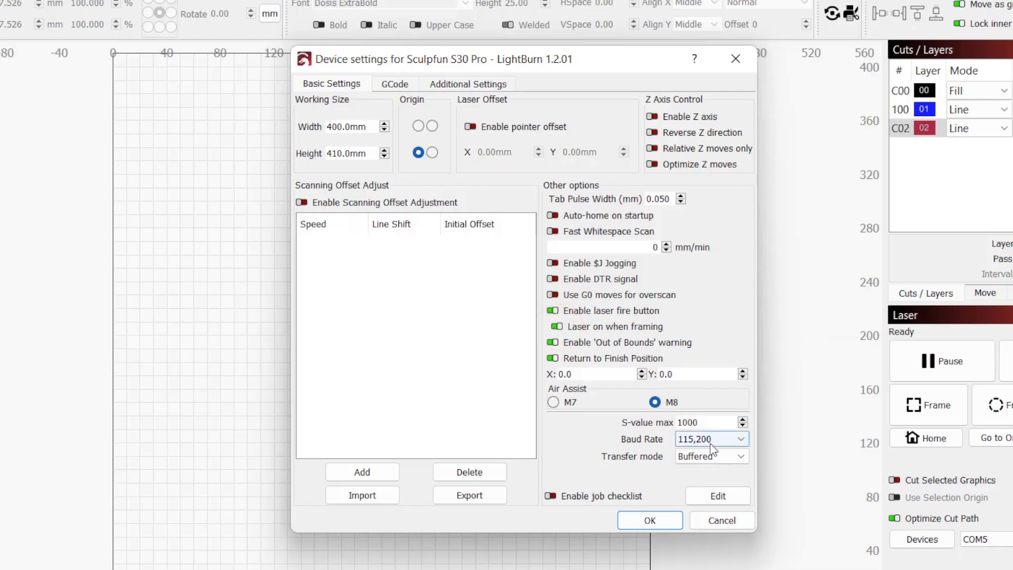
{"action": "mouse_move", "coordinate": [649, 520]}
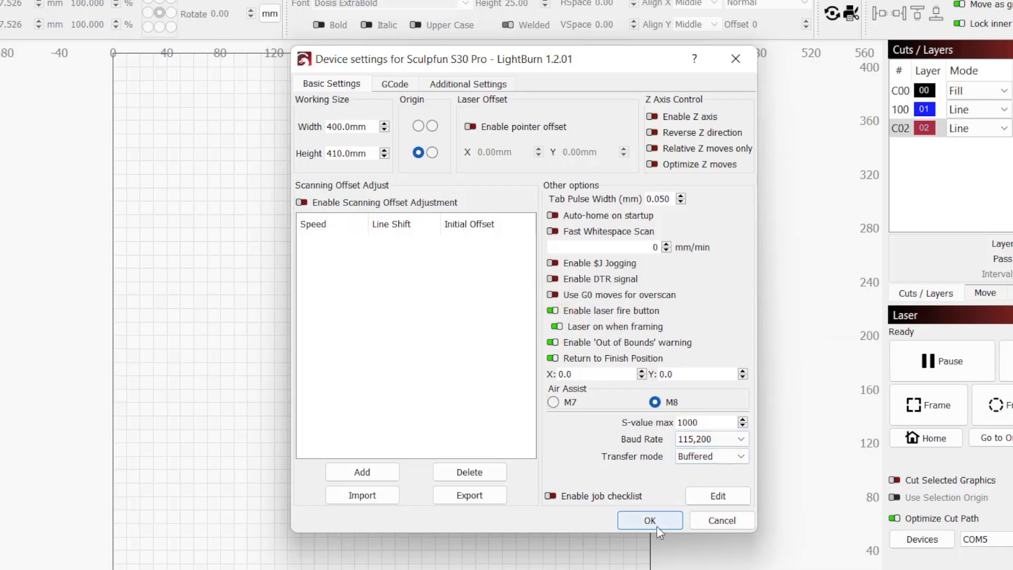
{"action": "left_click", "coordinate": [649, 521]}
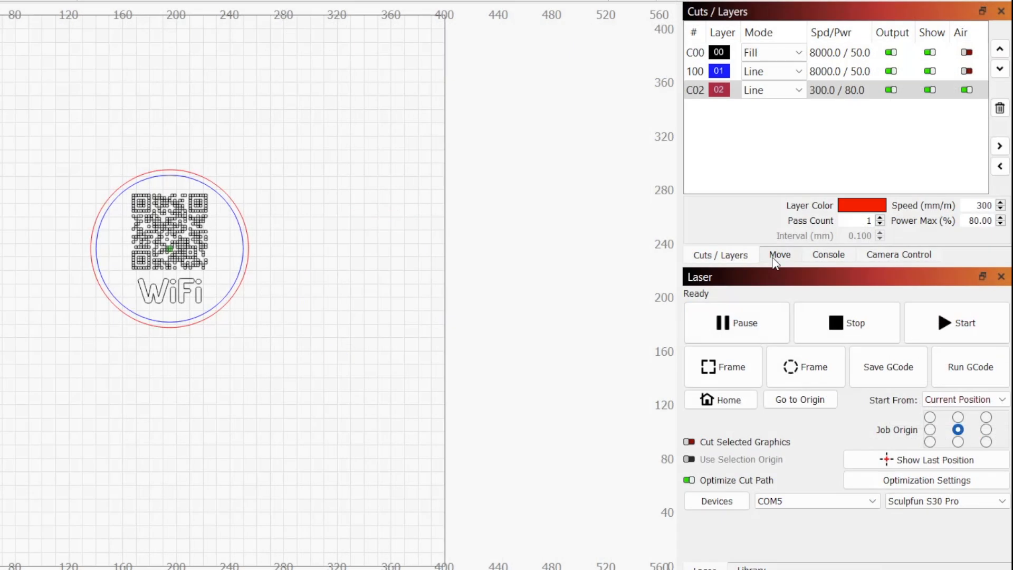
Show the Move panel and raise the test-fire power to 0.25%.
{"action": "left_click", "coordinate": [780, 254]}
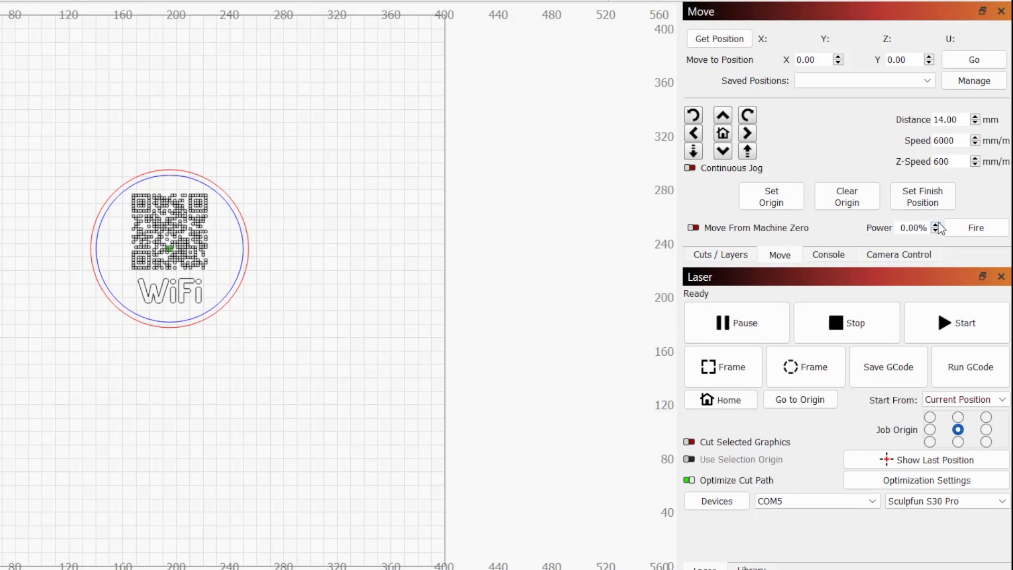
{"action": "left_click", "coordinate": [935, 224]}
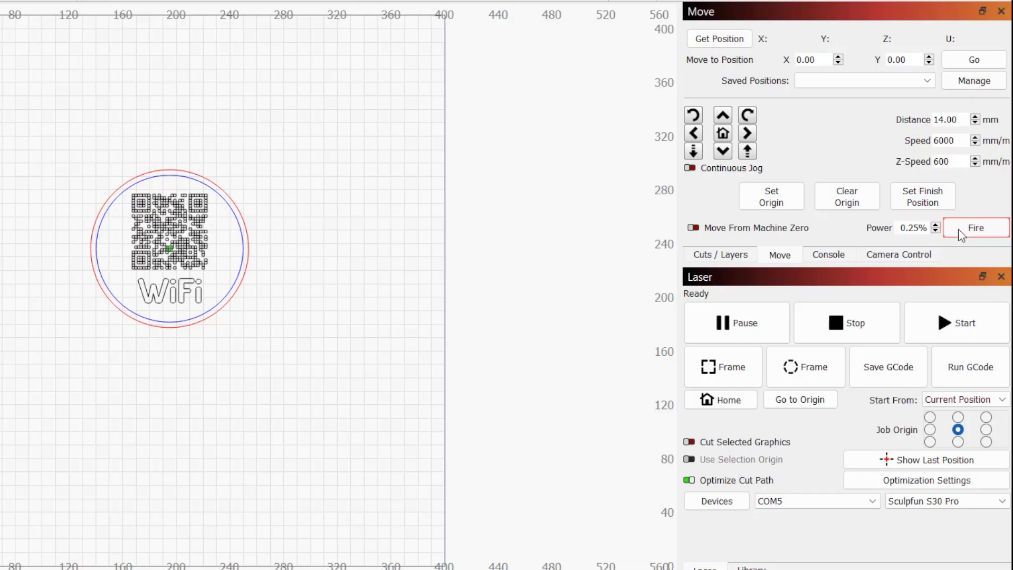
{"action": "mouse_move", "coordinate": [766, 291]}
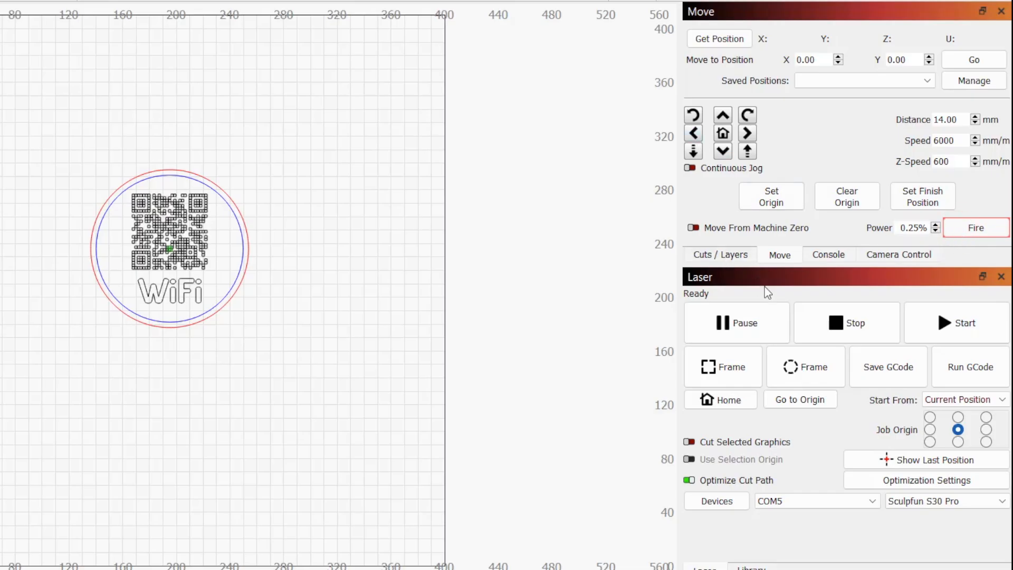
{"action": "mouse_move", "coordinate": [960, 238]}
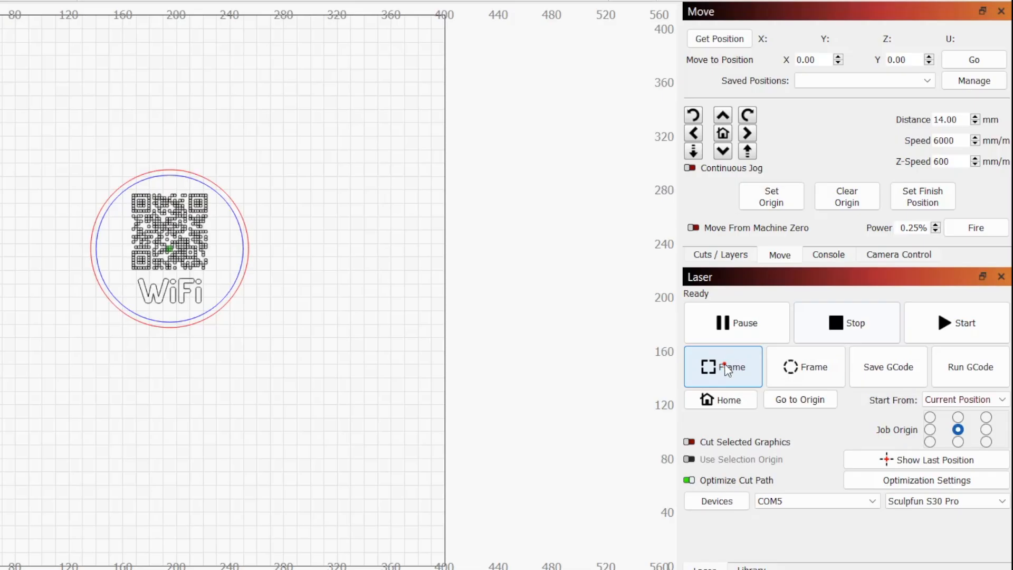
Frame the coaster job twice, start it and continue past the cut-out-of-bounds warning.
{"action": "left_click", "coordinate": [724, 366]}
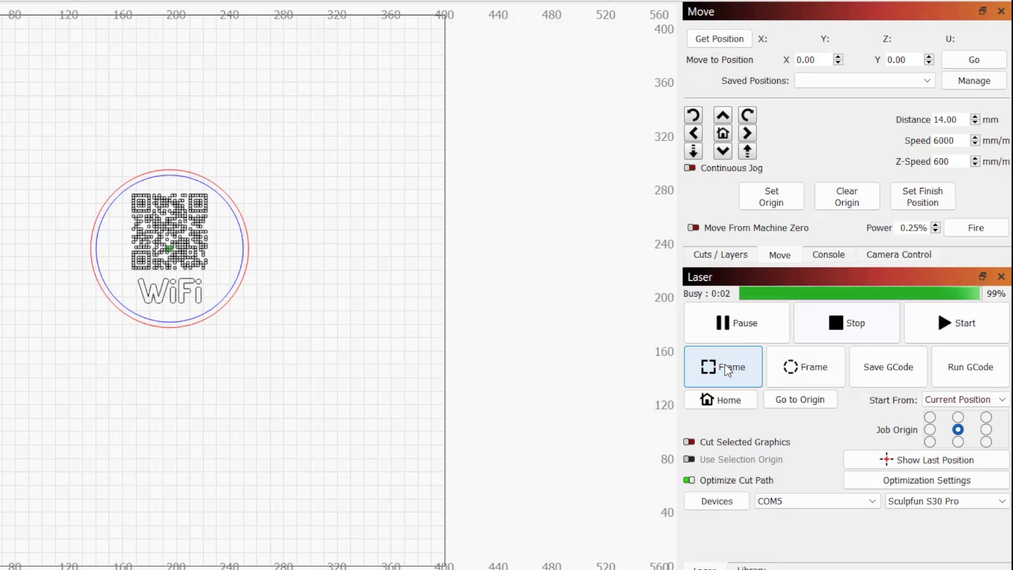
{"action": "left_click", "coordinate": [960, 323]}
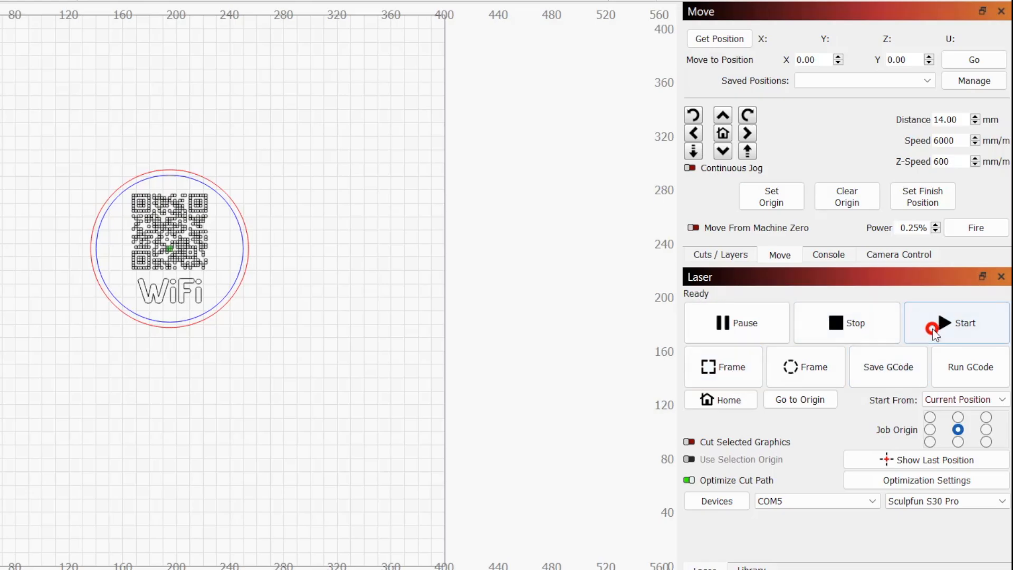
{"action": "left_click", "coordinate": [957, 323]}
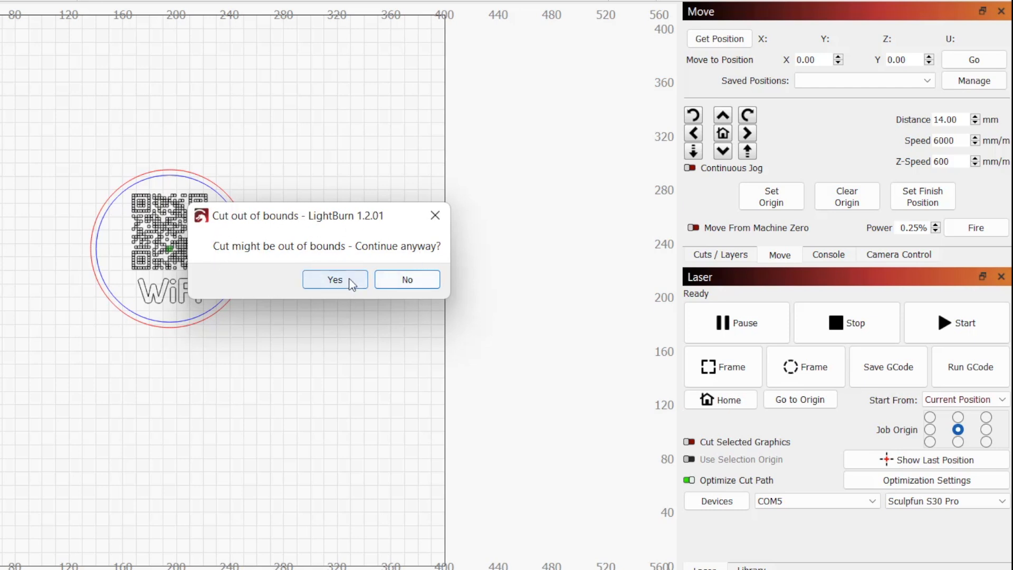
{"action": "left_click", "coordinate": [335, 279]}
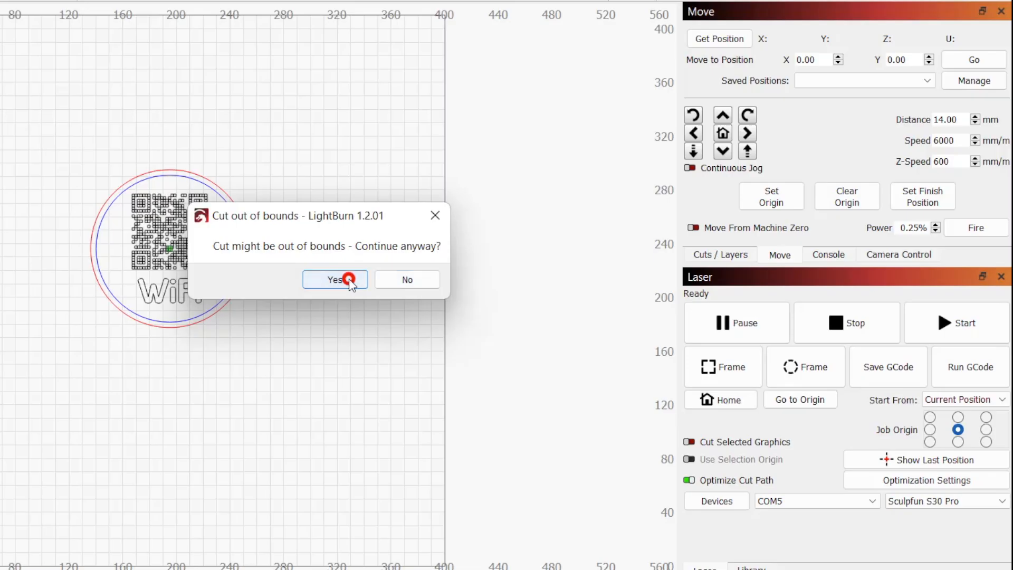